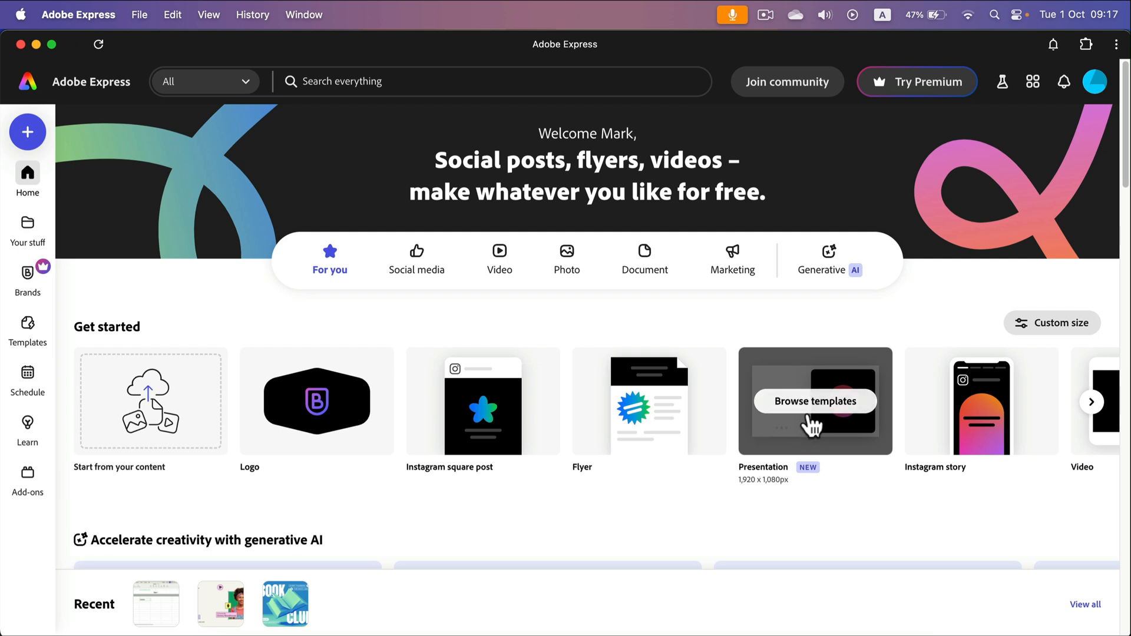
mouse_move(815, 384)
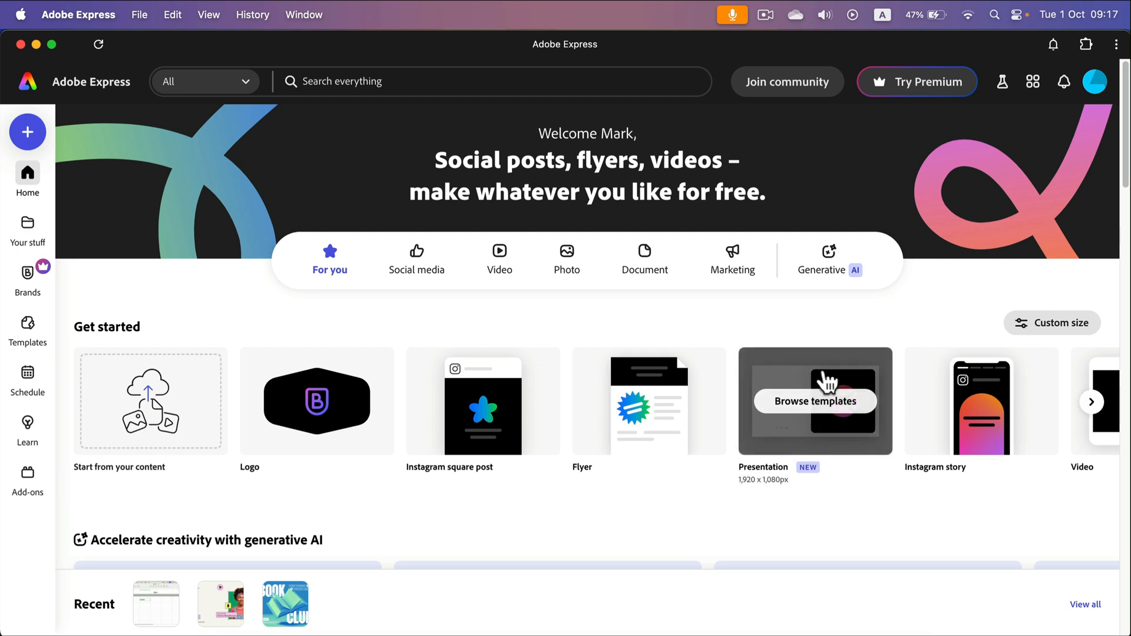
Start a new presentation from the Presentation card's templates.
left_click(814, 401)
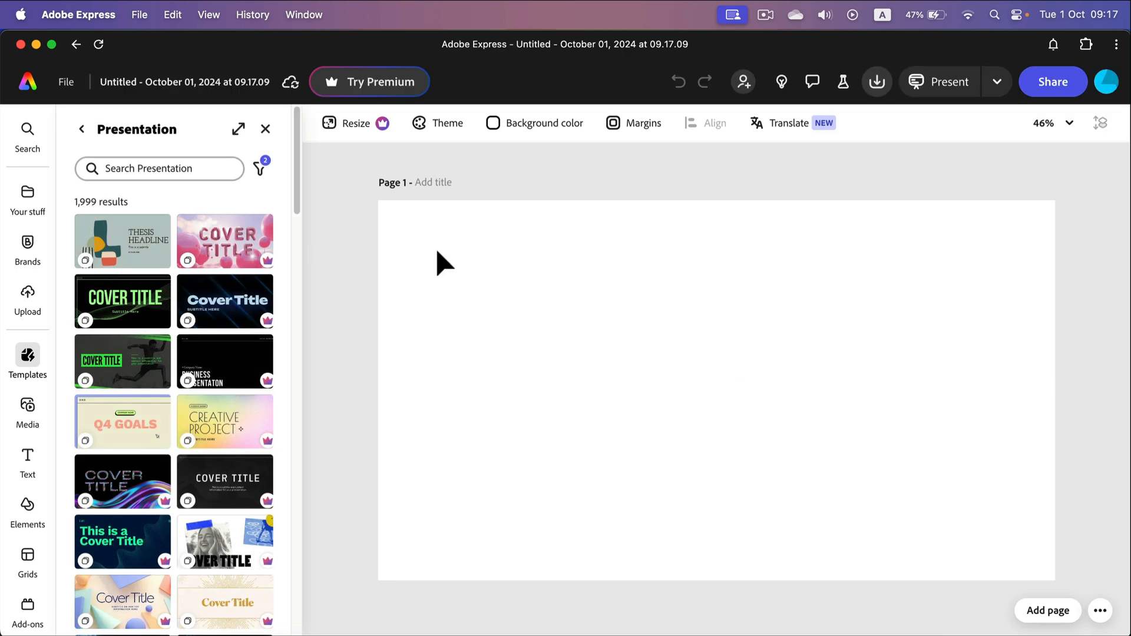
mouse_move(497, 507)
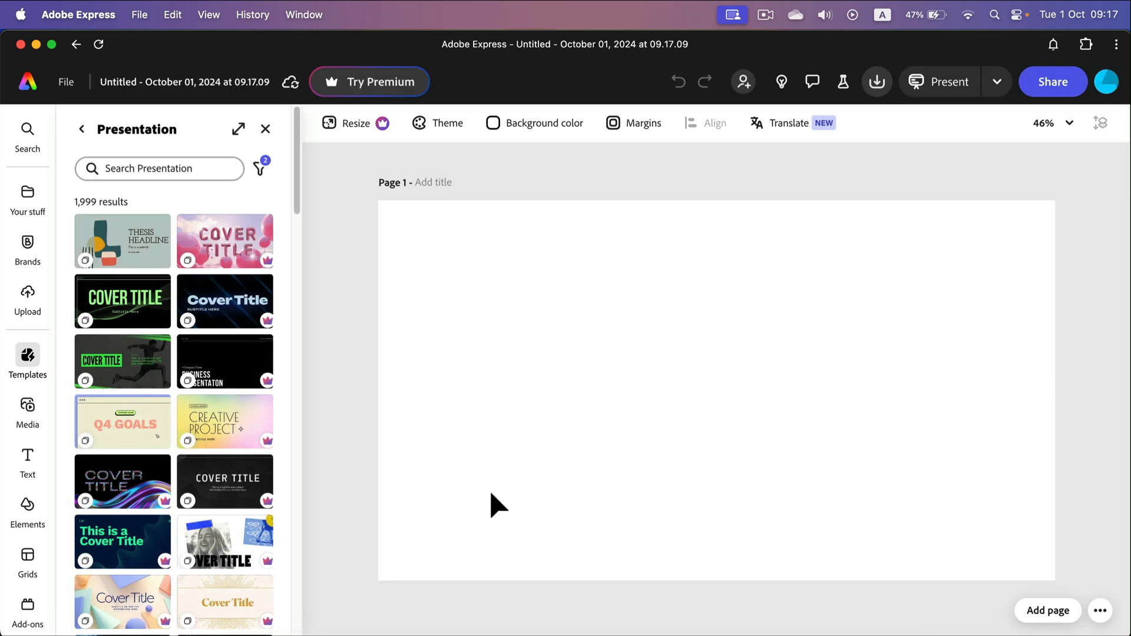
mouse_move(112, 248)
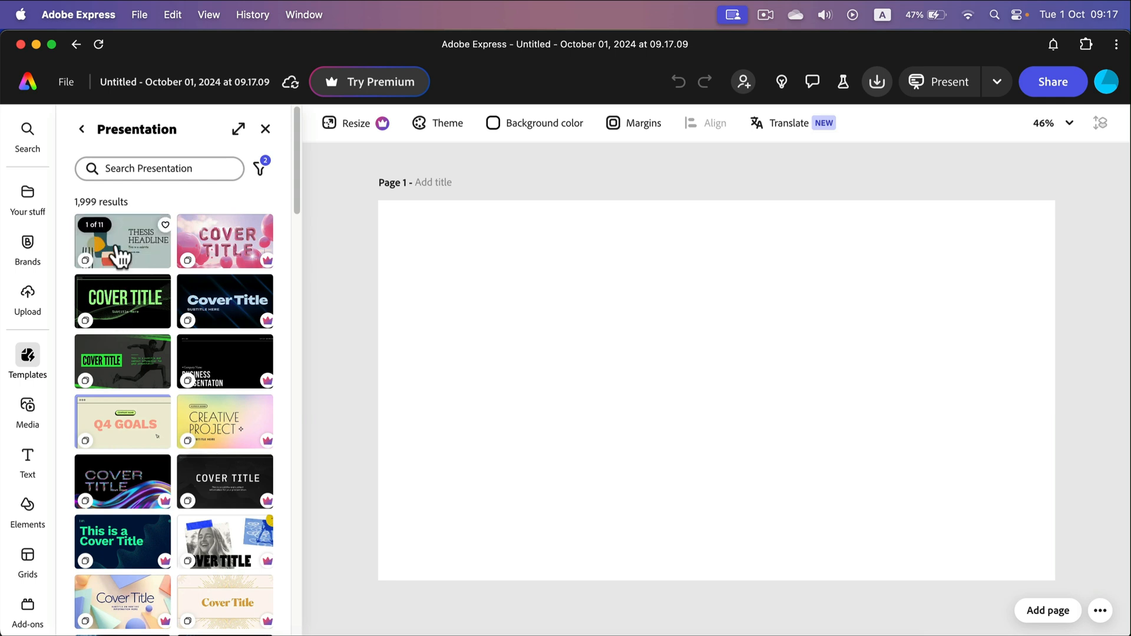
mouse_move(142, 265)
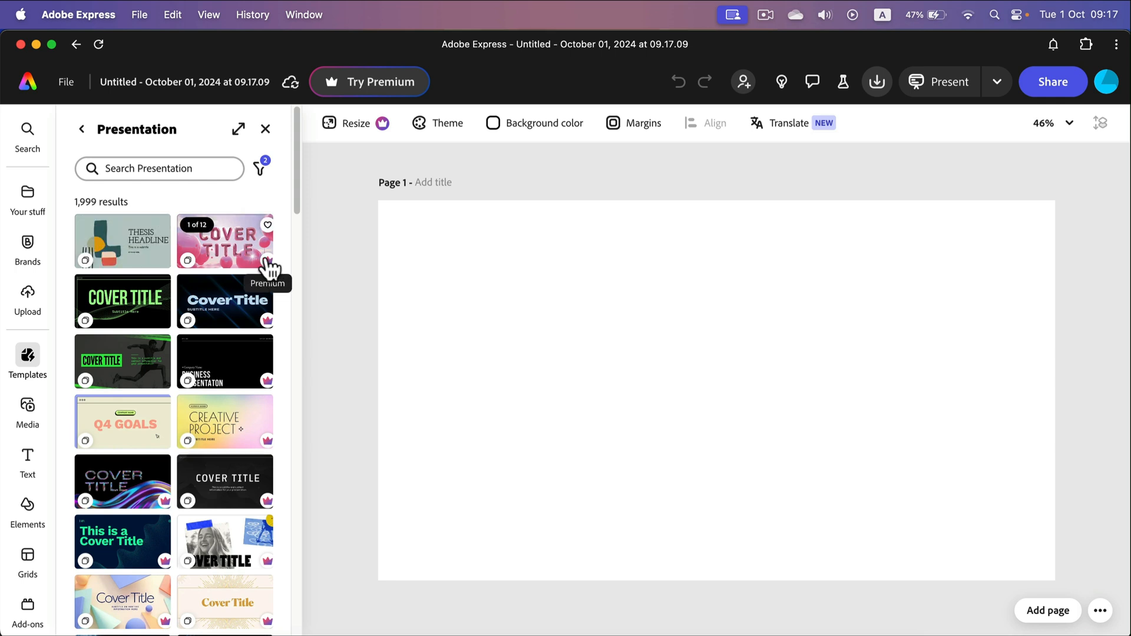
mouse_move(123, 302)
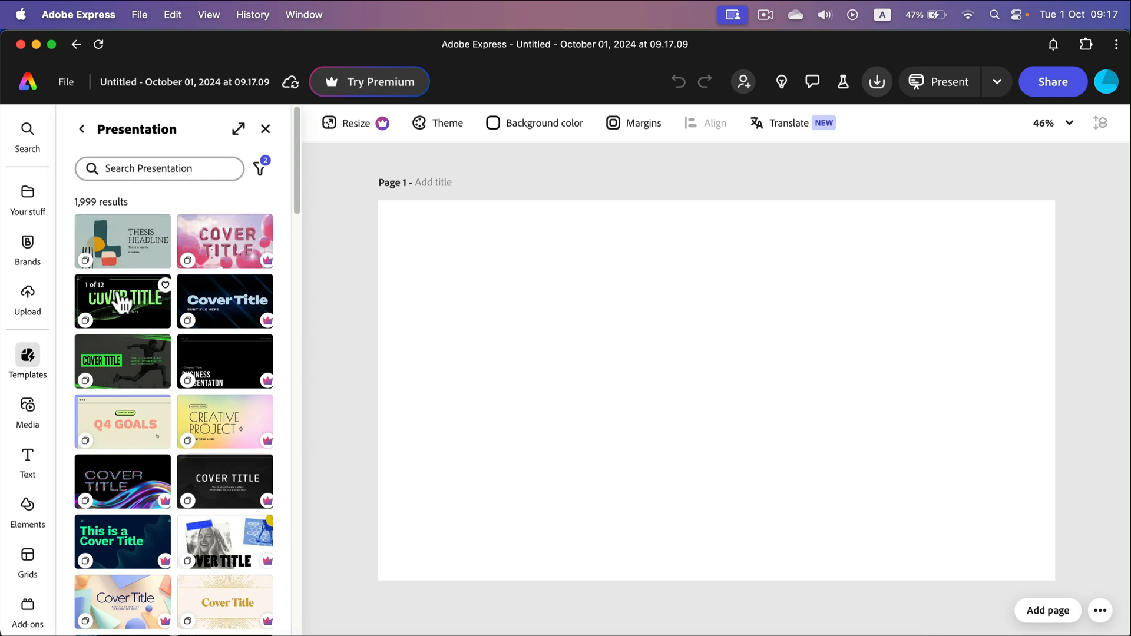
Choose the Q4 GOALS template from the presentation templates list.
scroll("down", 3)
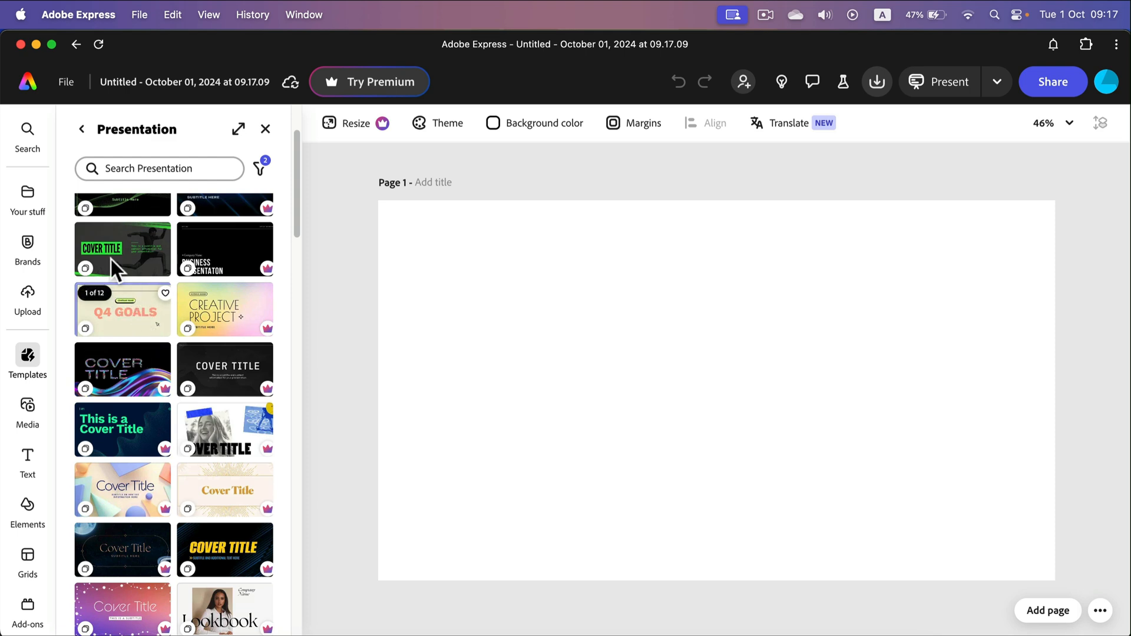
left_click(121, 310)
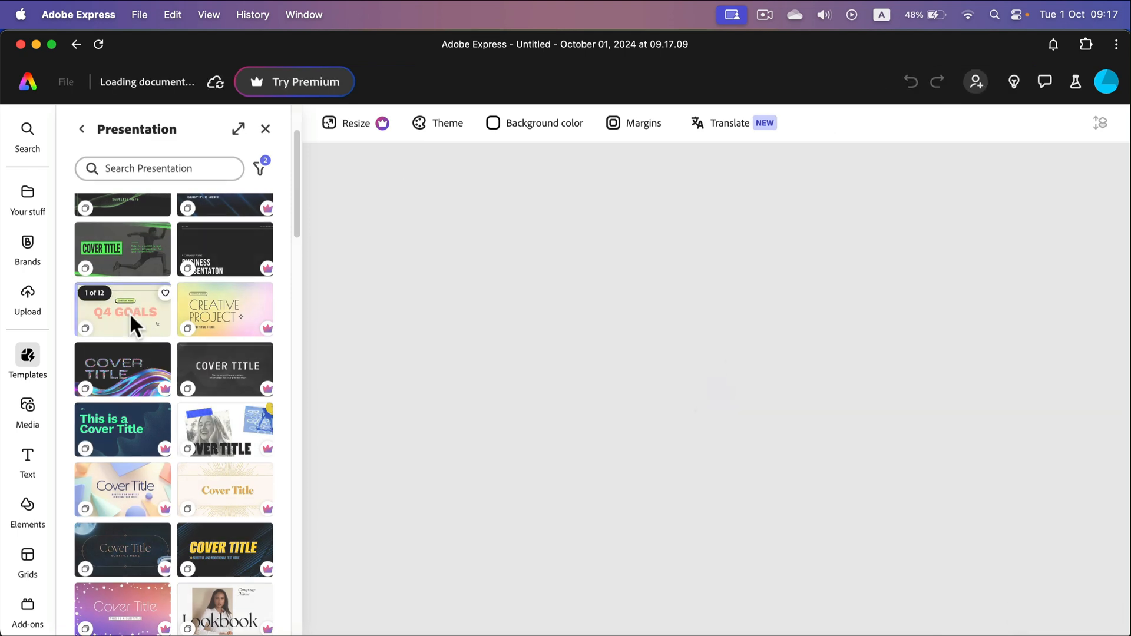
Load the Q4 GOALS template, browse the closing quote and photo pages, and return to the cover.
left_click(123, 310)
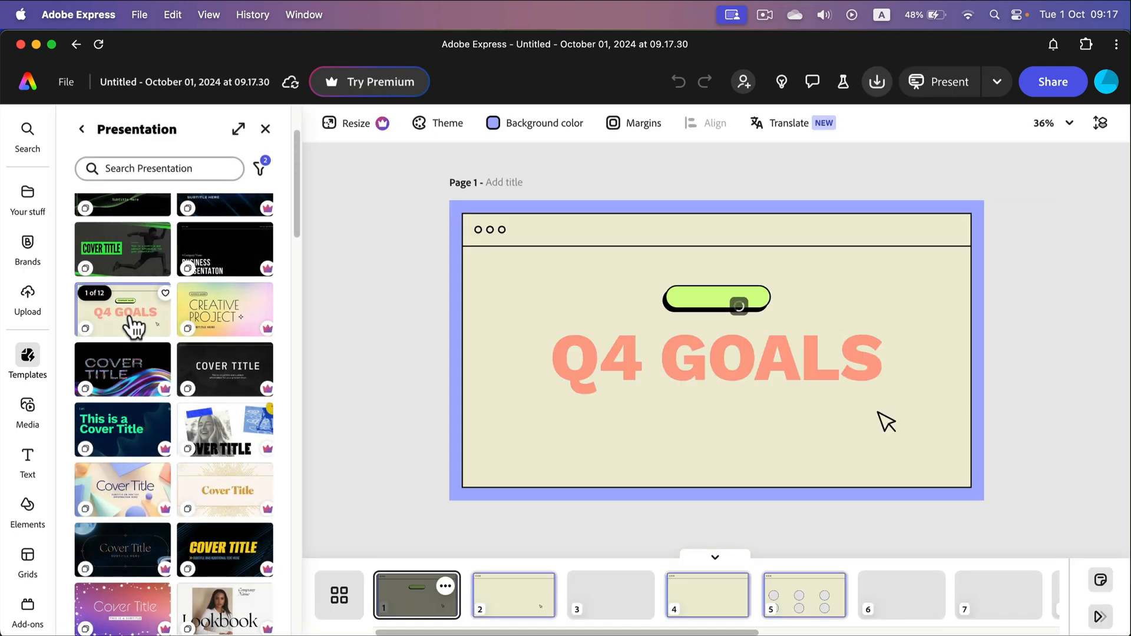
left_click(122, 310)
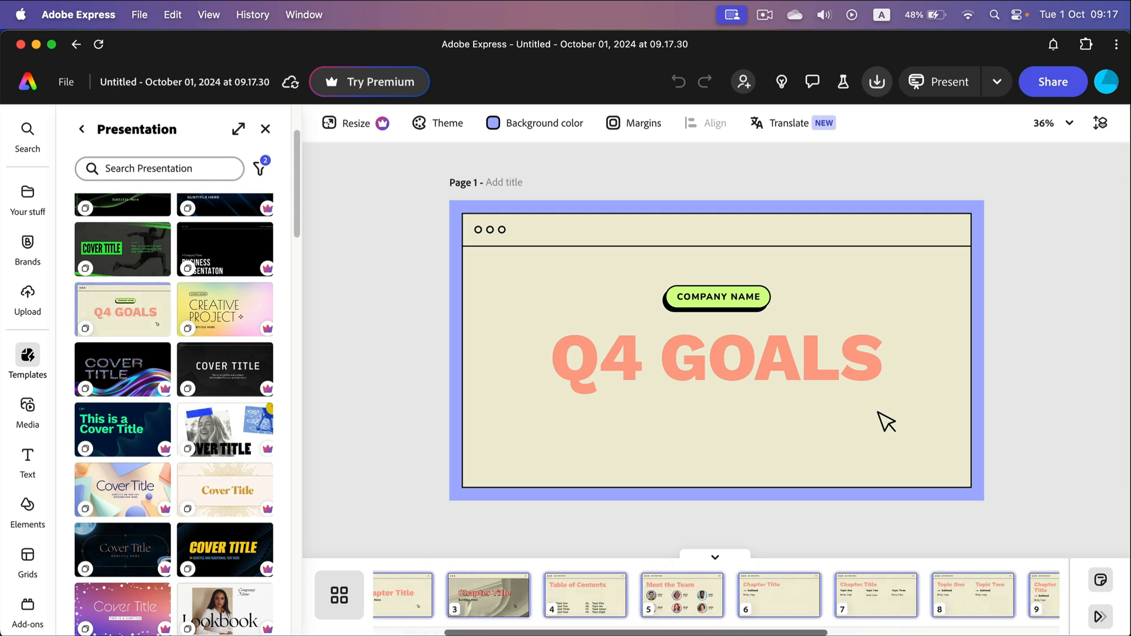
scroll("right", 3)
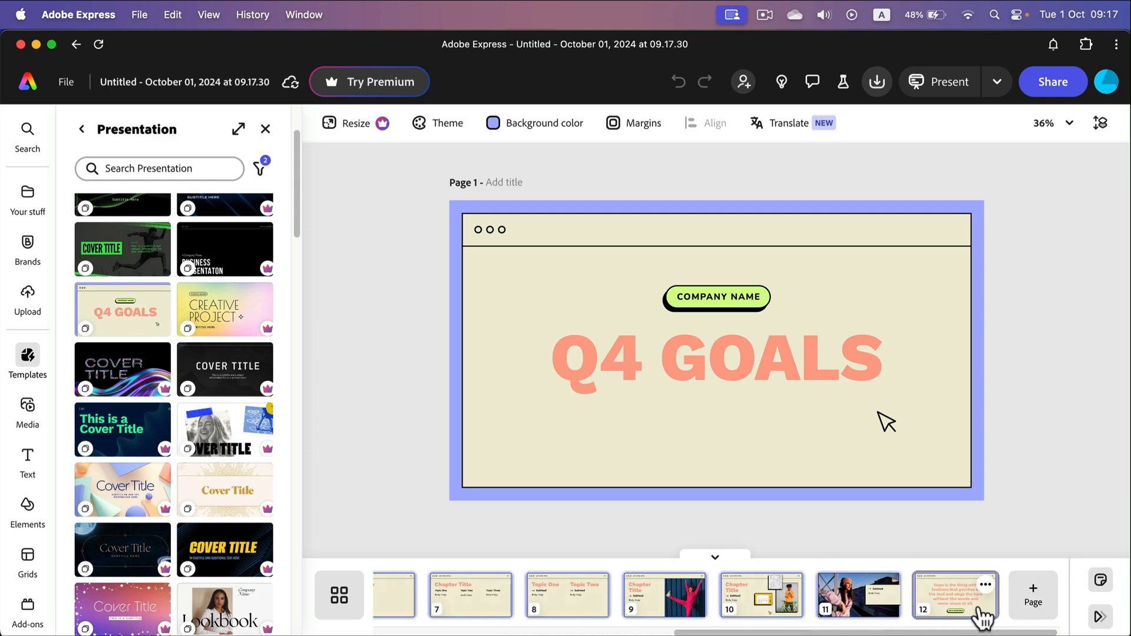
left_click(953, 594)
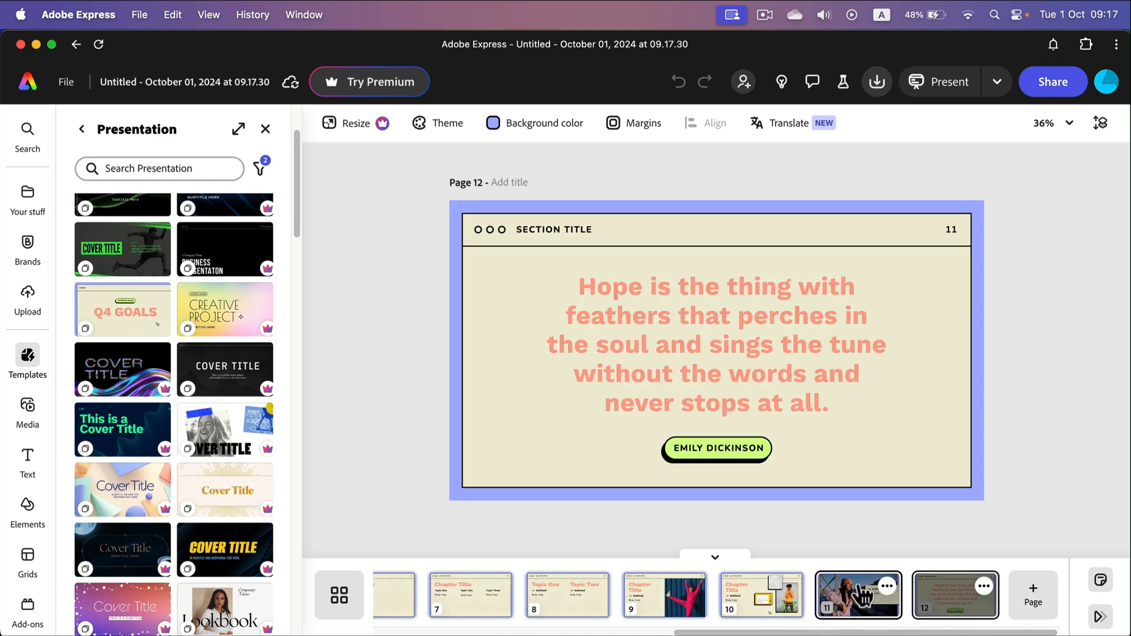
left_click(857, 595)
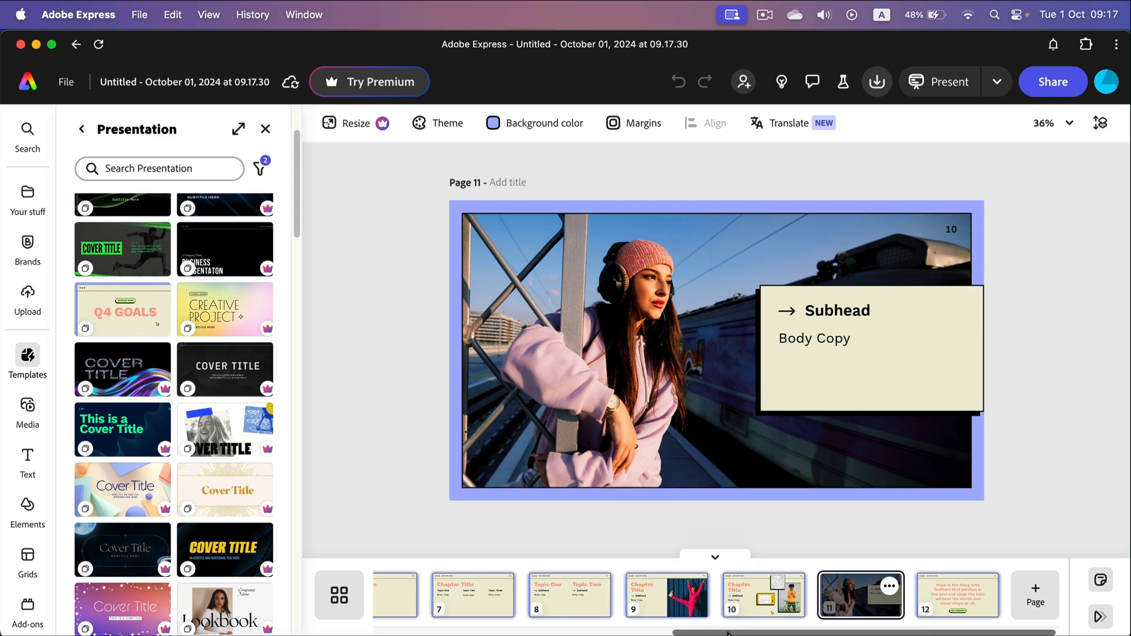
left_click(121, 310)
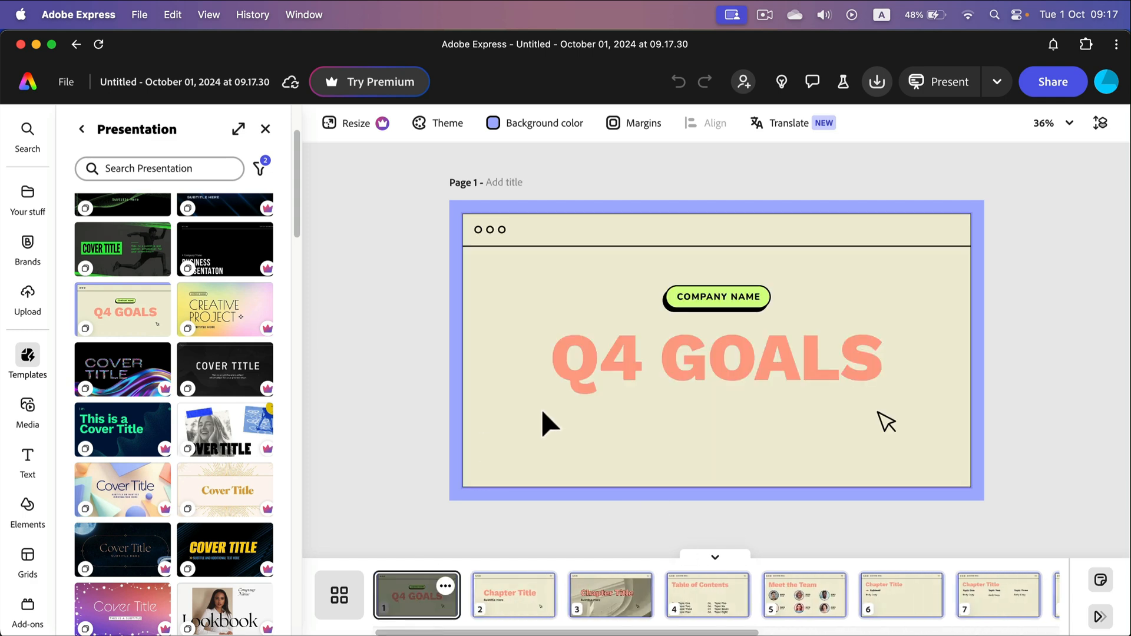
Change the cover title from 'Q4 GOALS' to 'How to'.
left_click(716, 358)
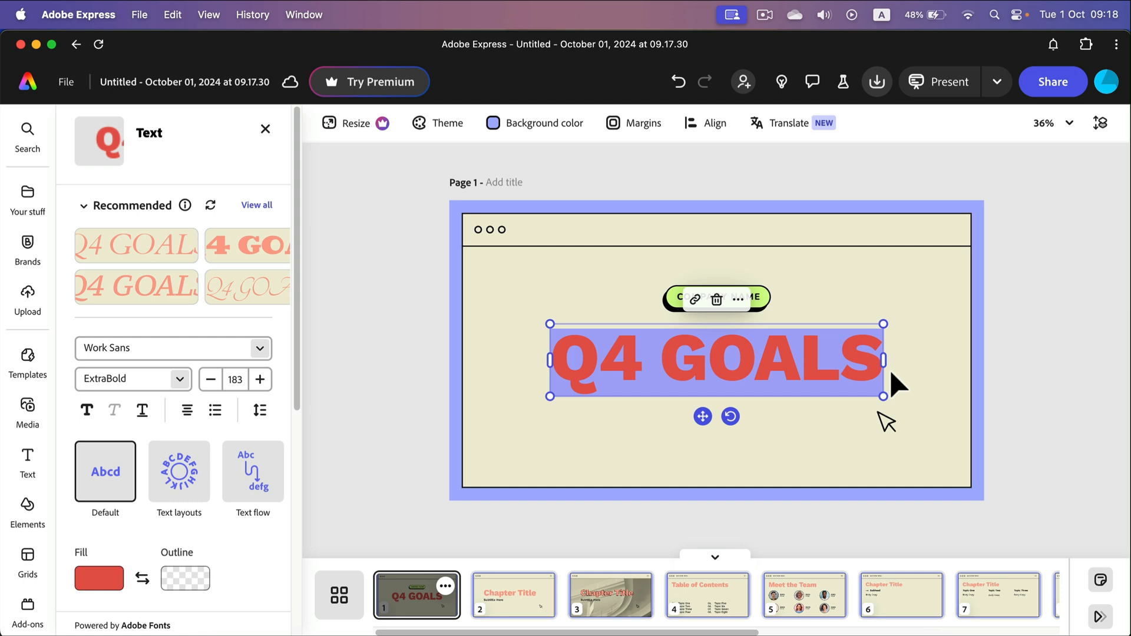
type("How to")
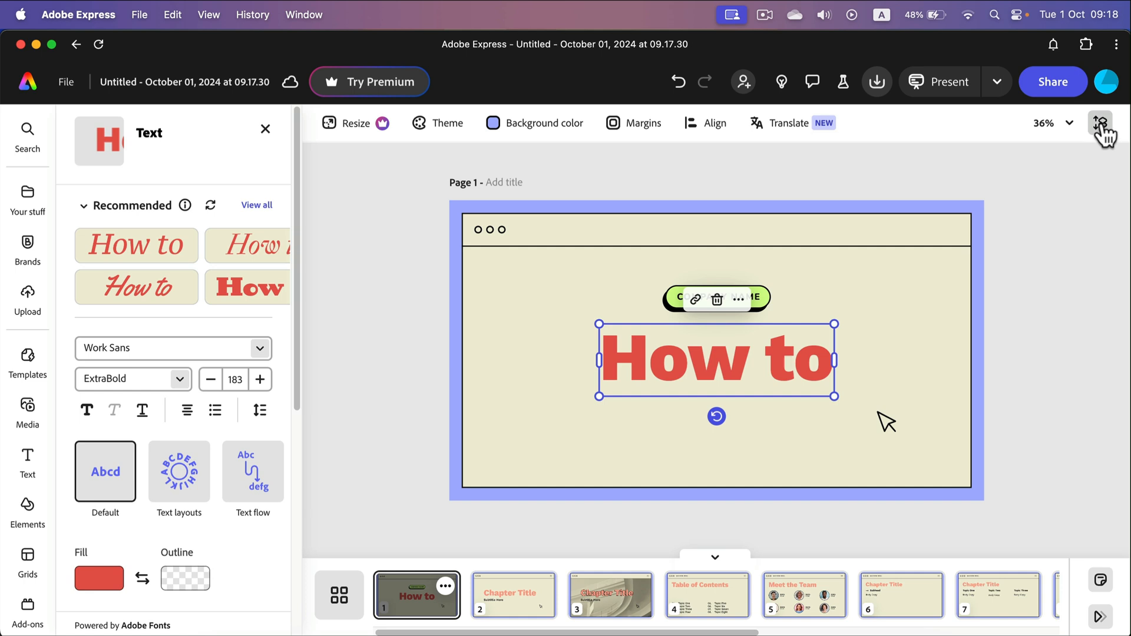
Tilt the cover's arrow icon about 25 degrees via Layers, then show the Table of Contents page.
left_click(1100, 122)
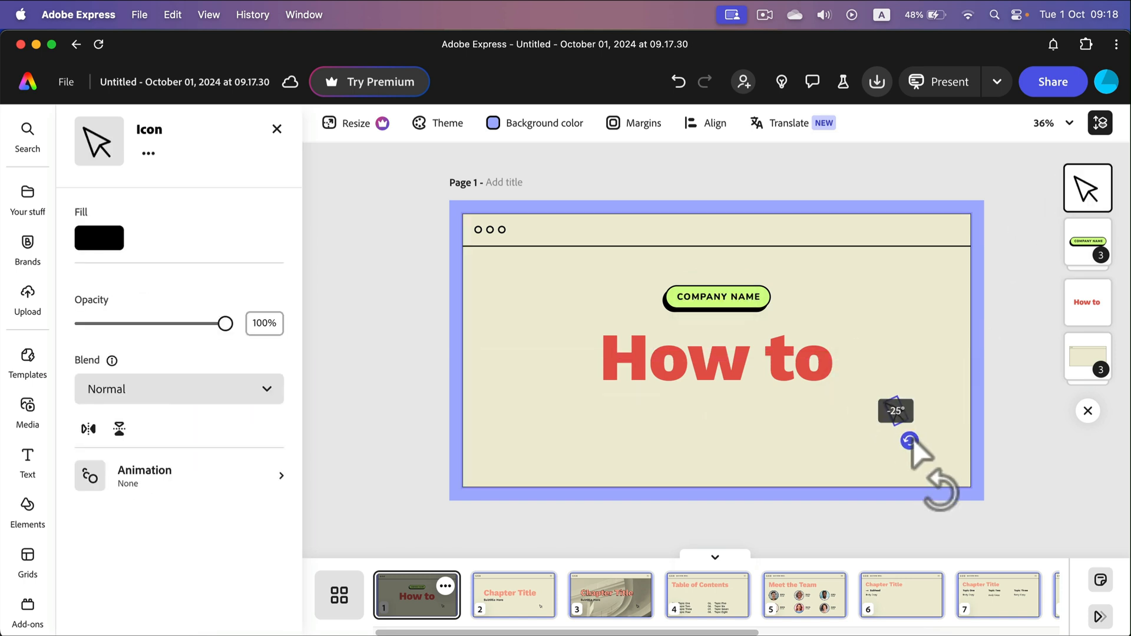
left_click(897, 411)
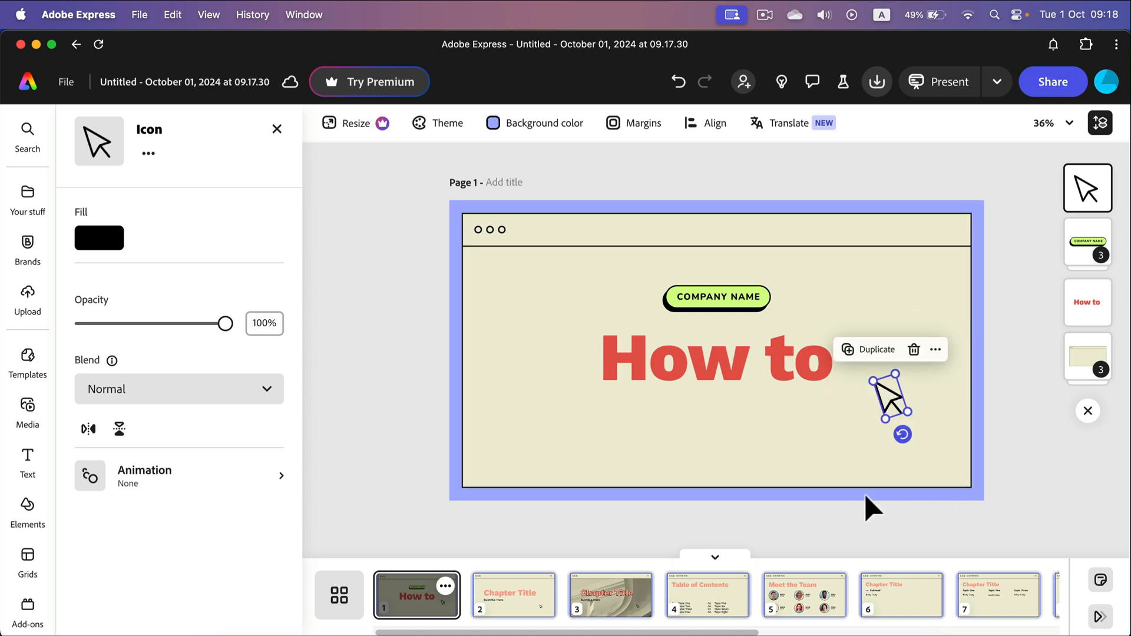
mouse_move(913, 349)
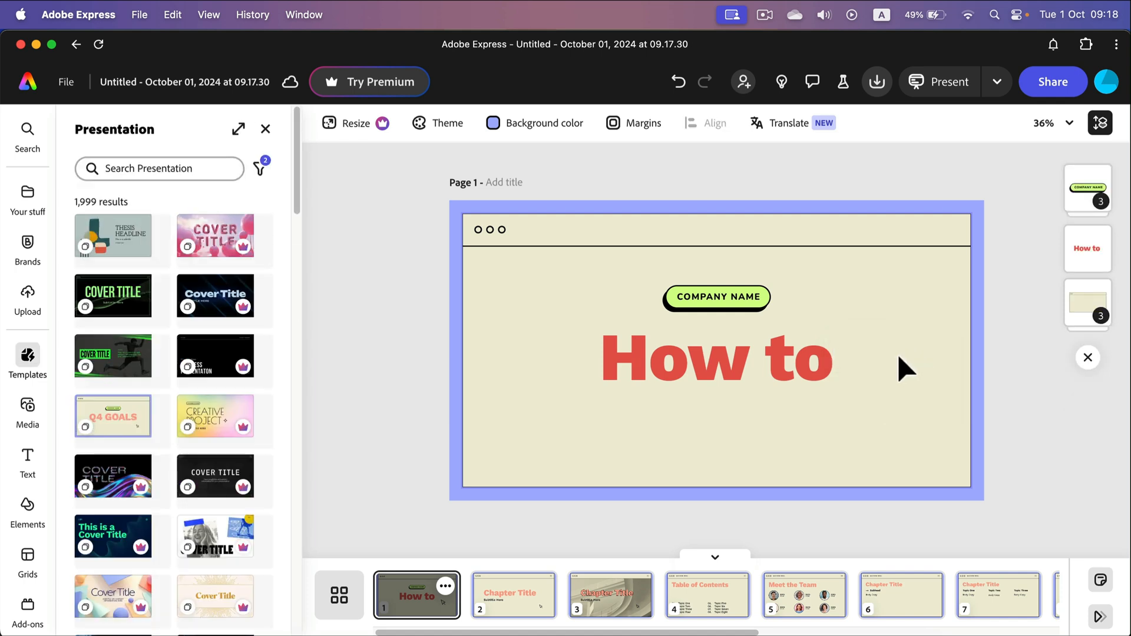
mouse_move(950, 320)
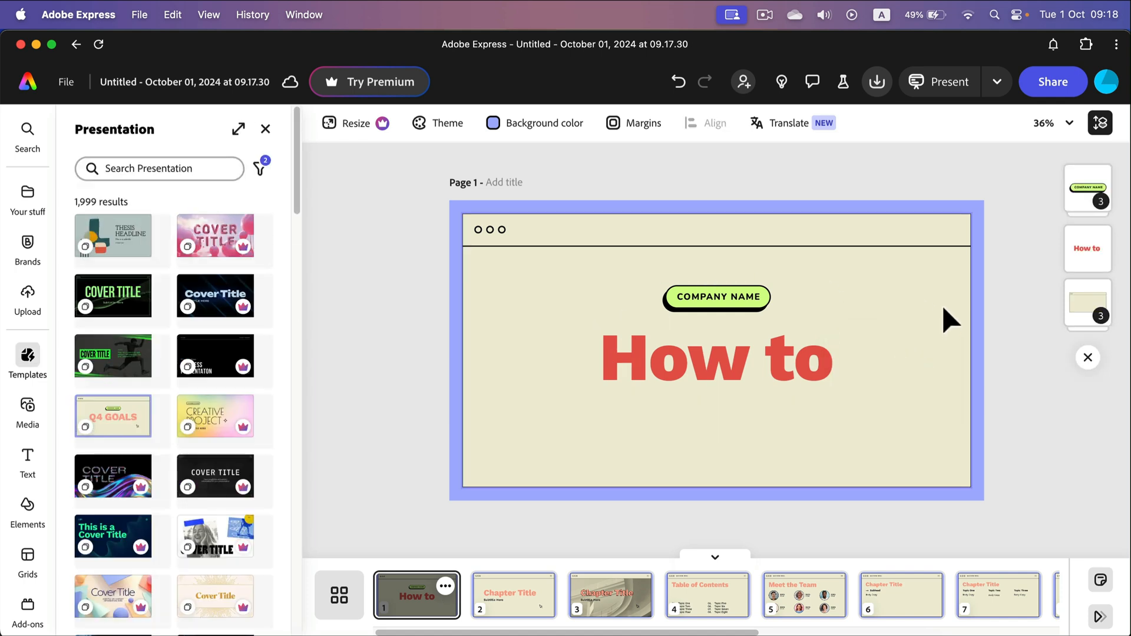
mouse_move(526, 262)
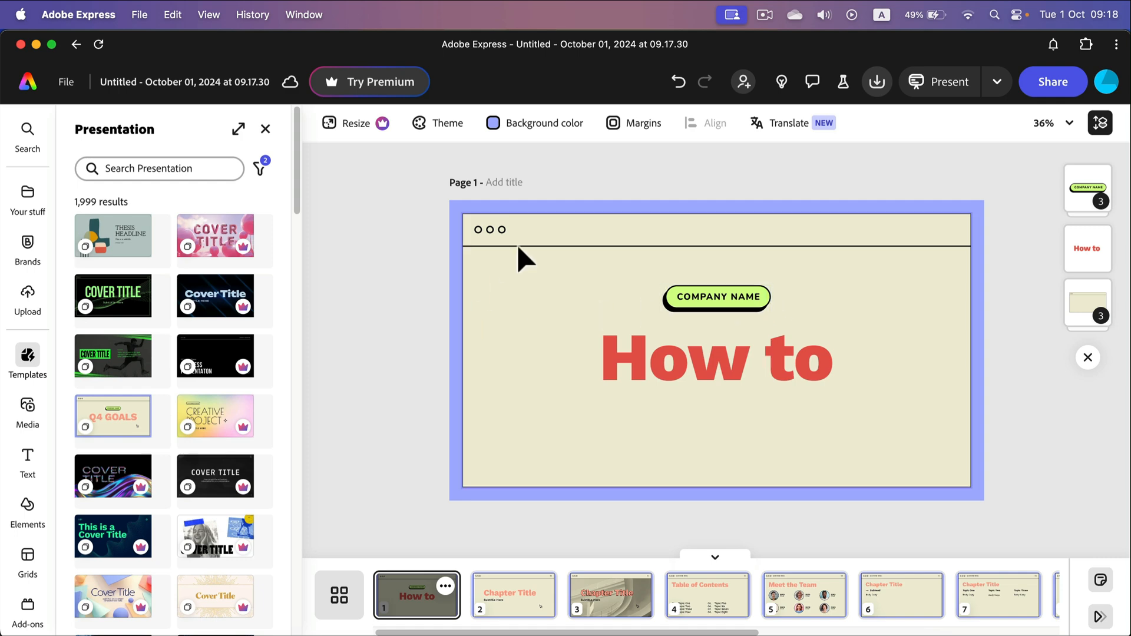
mouse_move(678, 81)
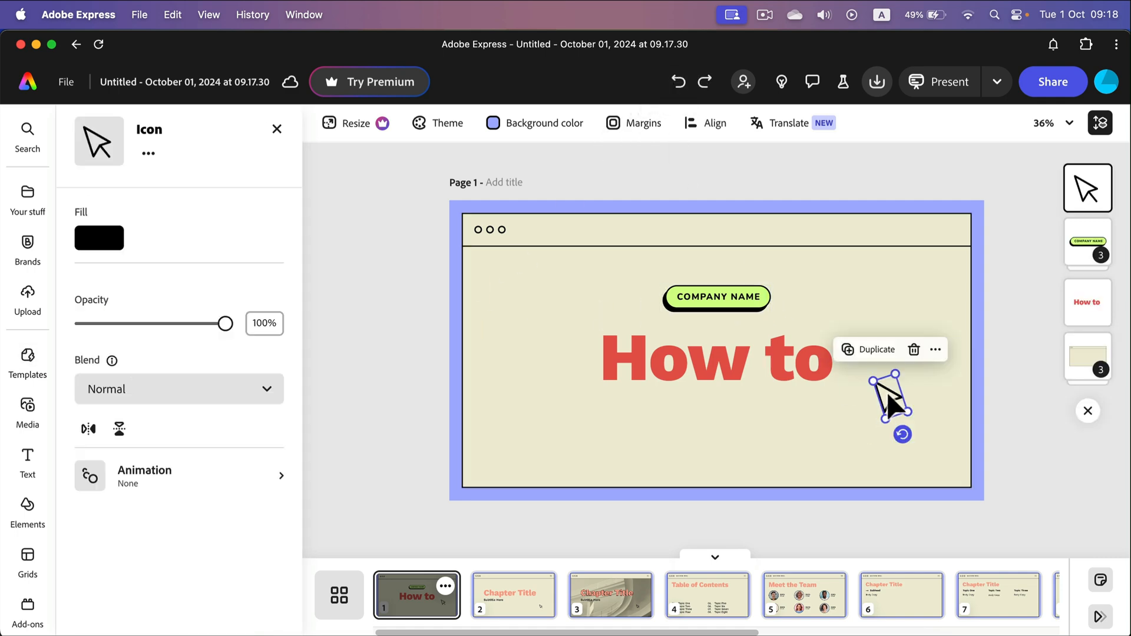
mouse_move(901, 595)
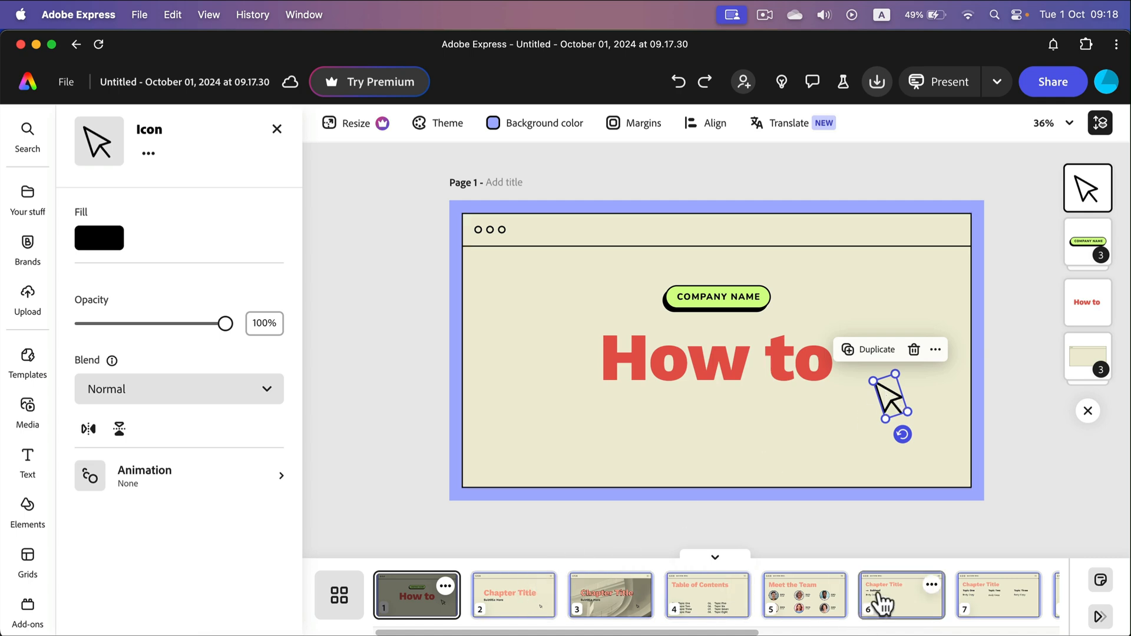
mouse_move(710, 604)
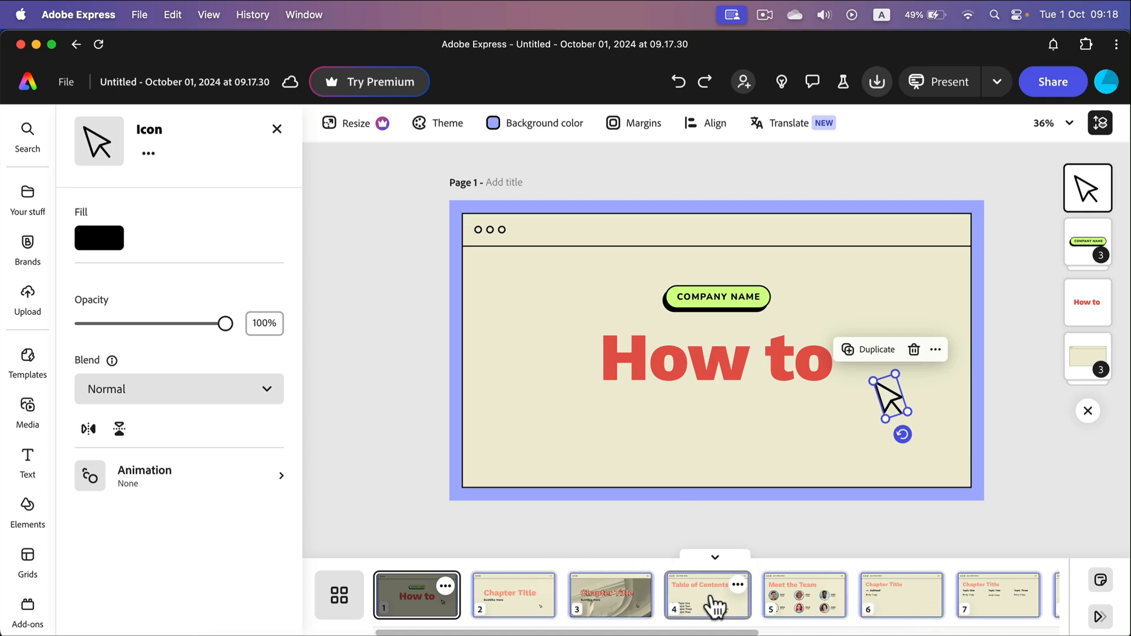
left_click(707, 594)
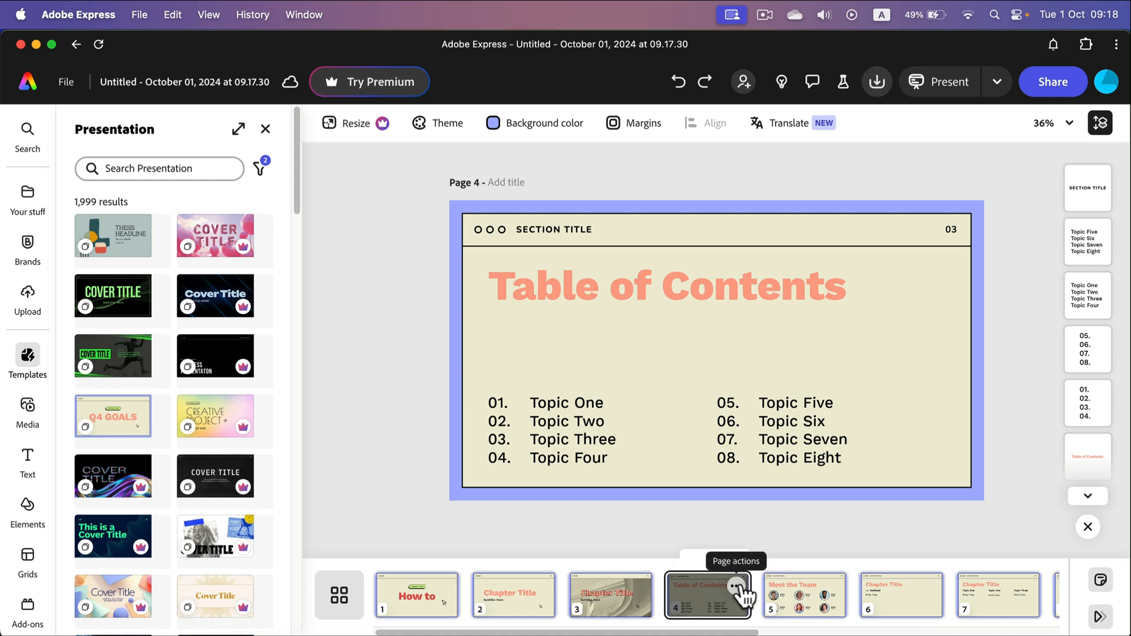
left_click(734, 586)
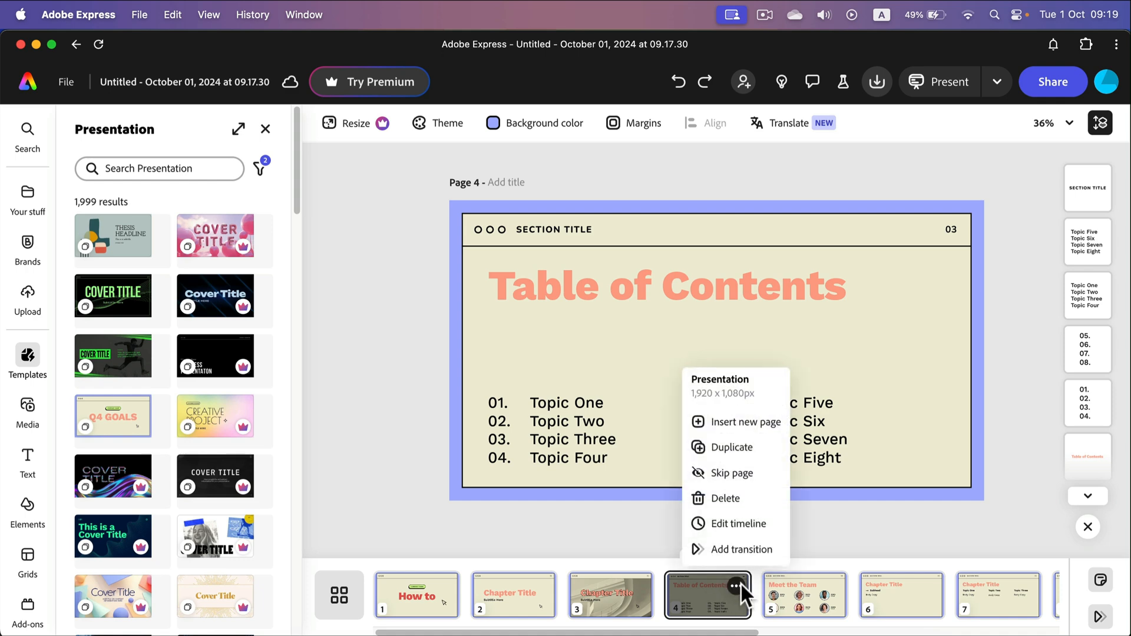
mouse_move(745, 421)
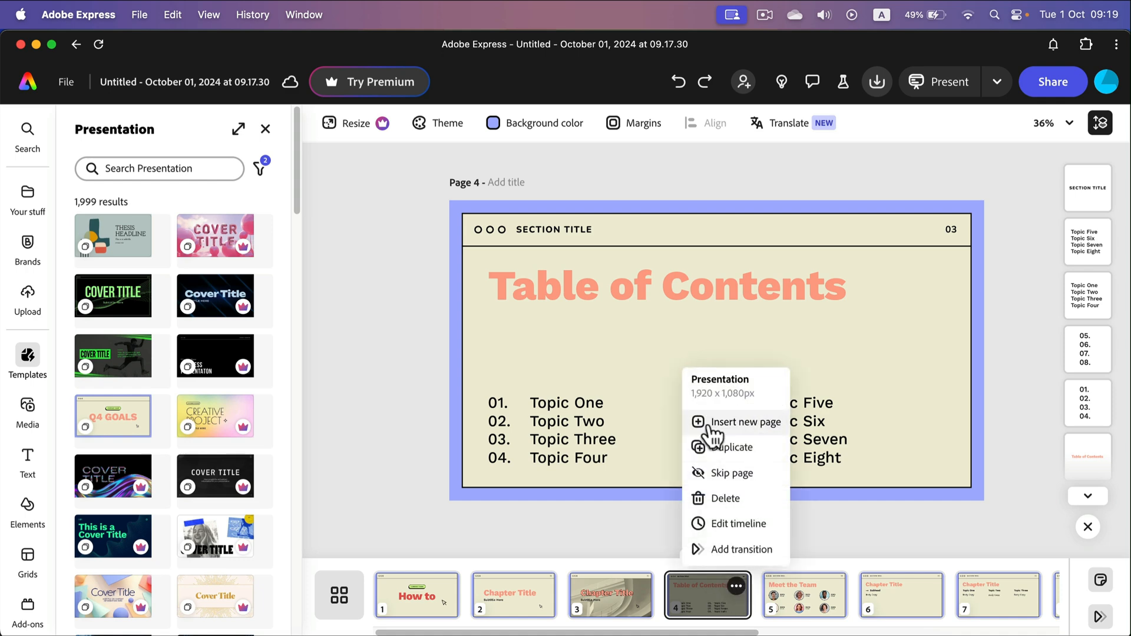
left_click(743, 421)
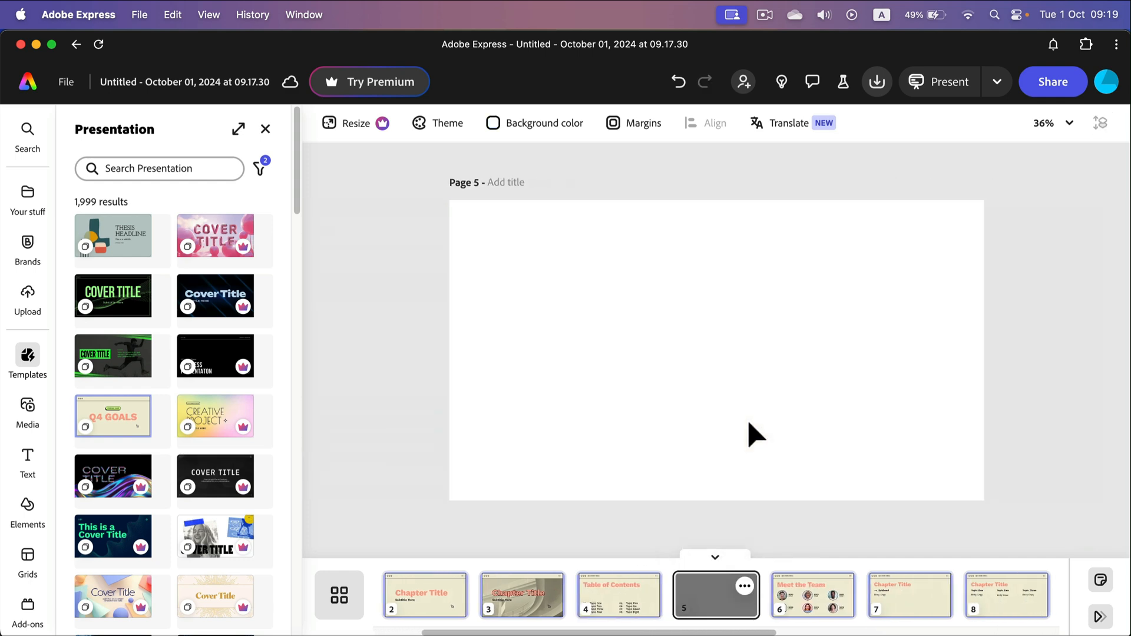
mouse_move(916, 483)
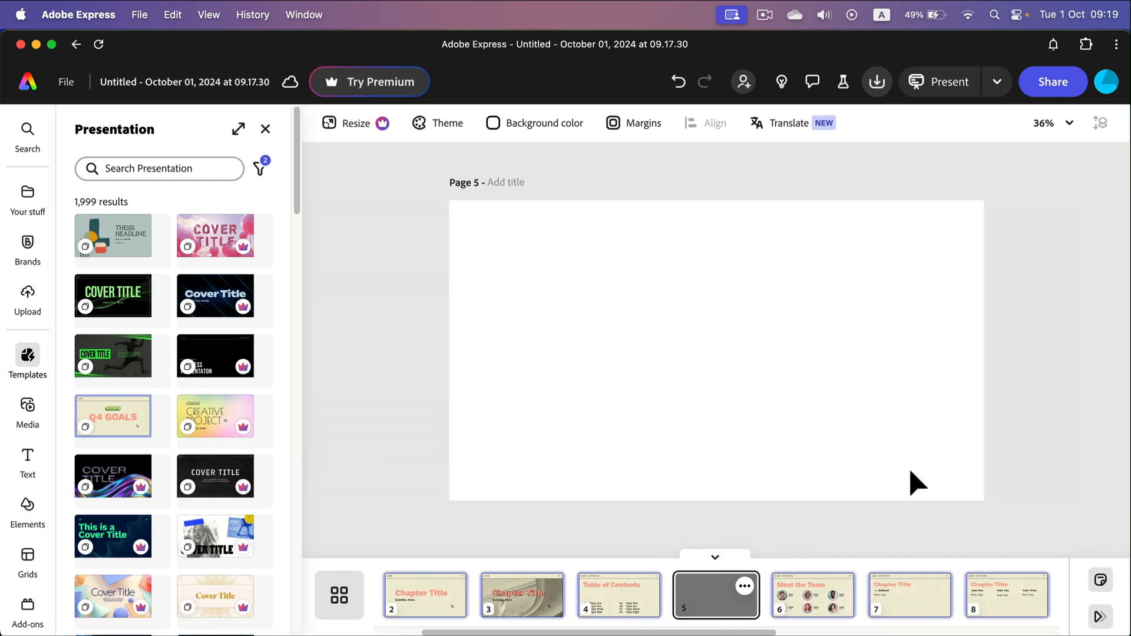
mouse_move(678, 81)
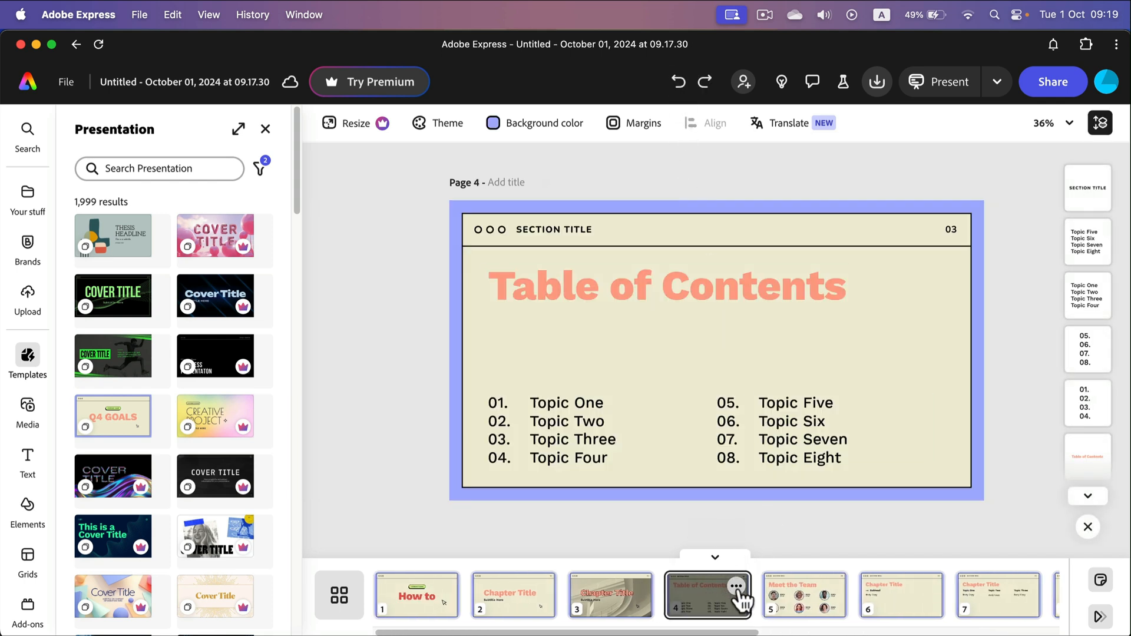
Duplicate page 4 and strip the topic names and numbers from the new page 5.
left_click(731, 585)
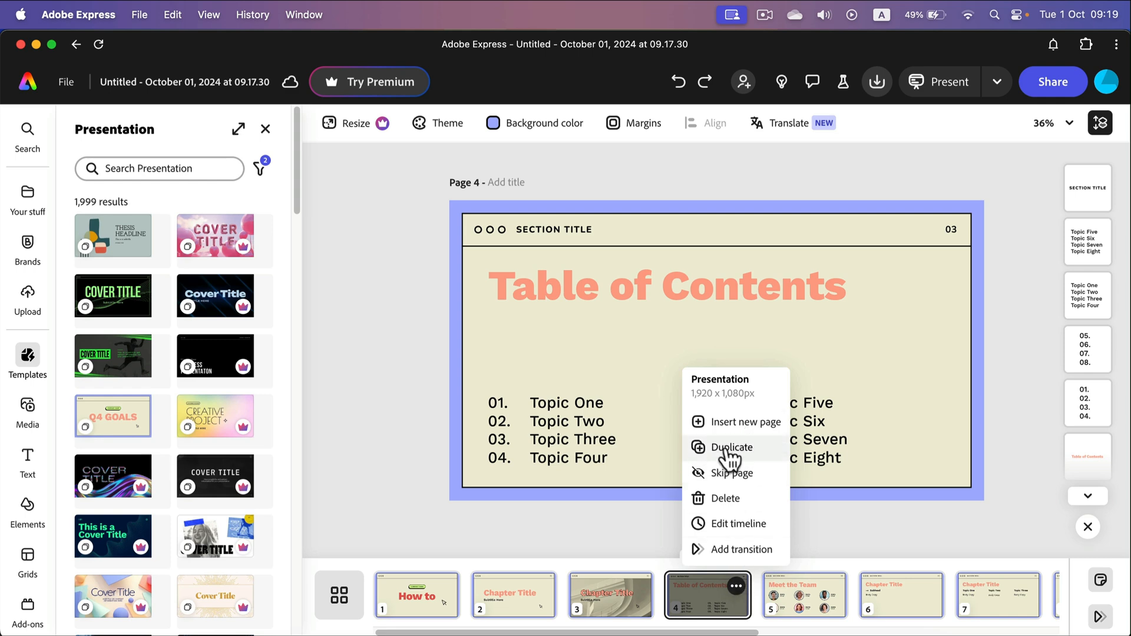
left_click(732, 446)
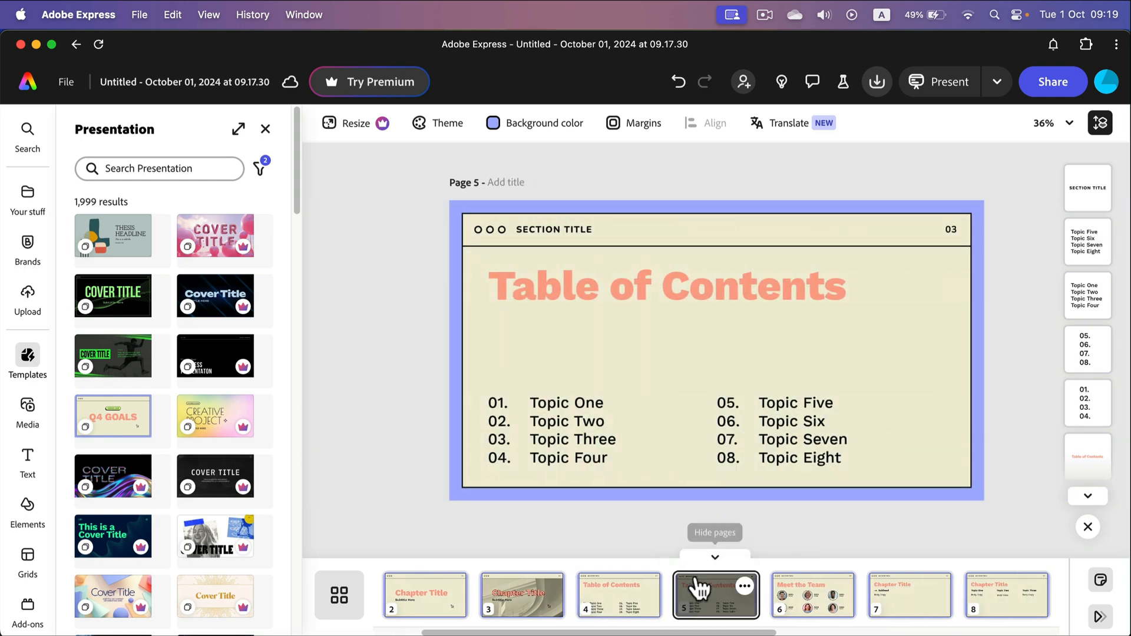
left_click(570, 429)
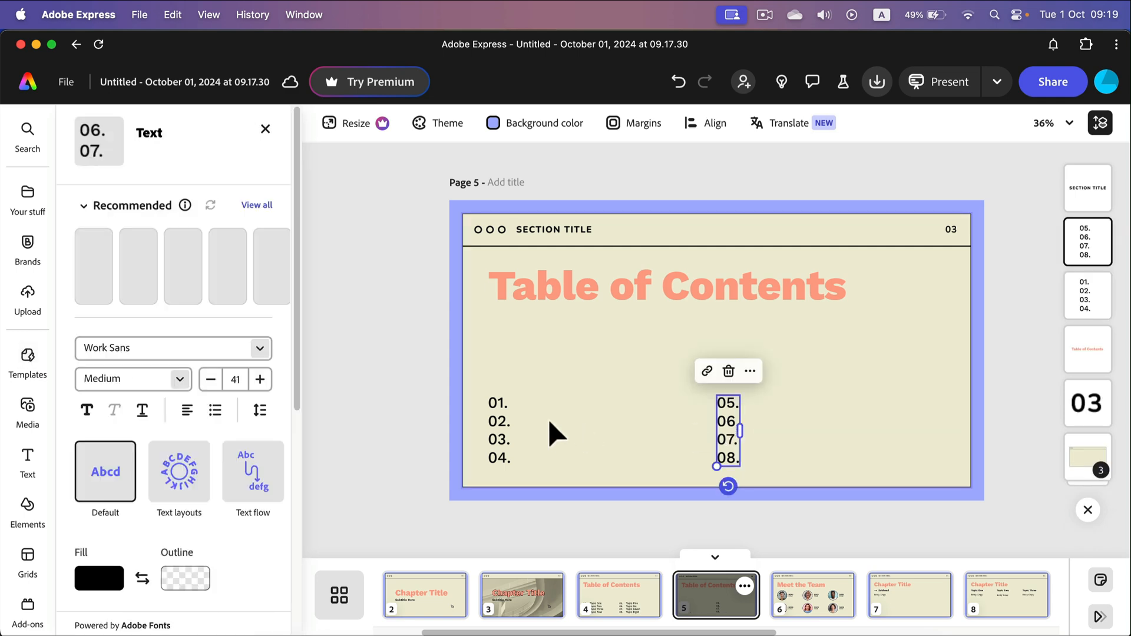
left_click(27, 357)
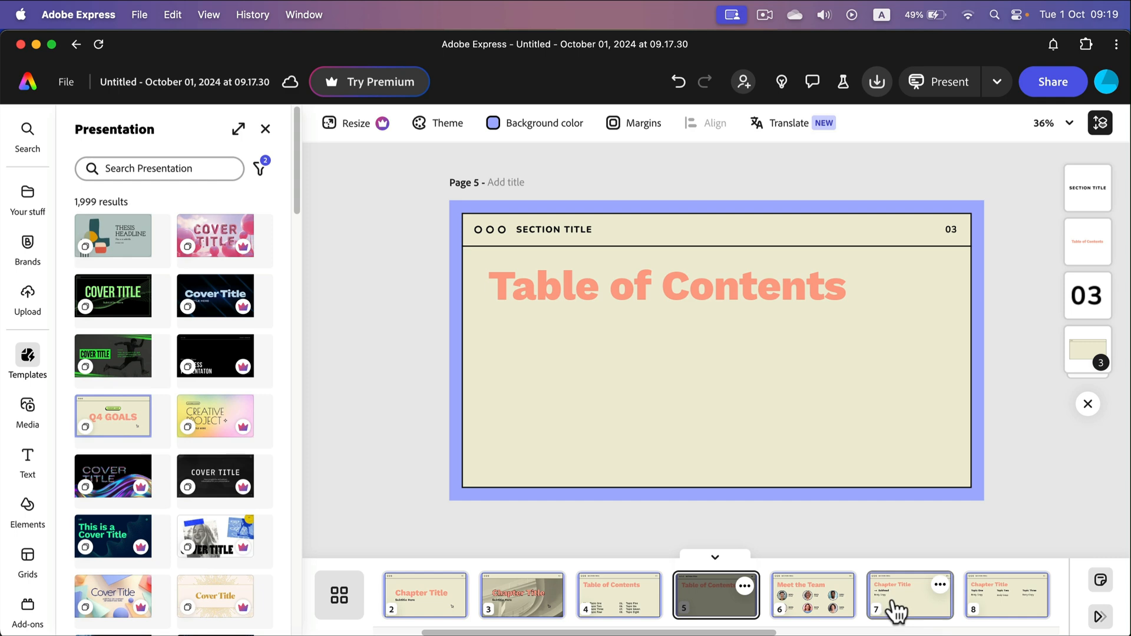
Duplicate page 8, the three-topic Chapter Title page, creating page 9.
left_click(716, 594)
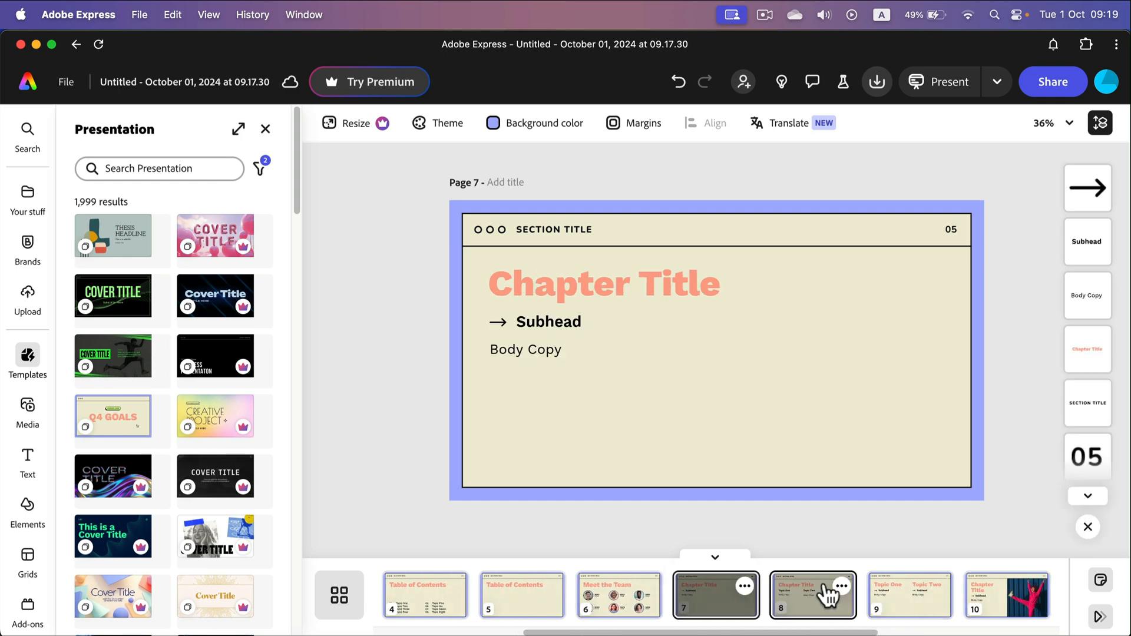
left_click(839, 586)
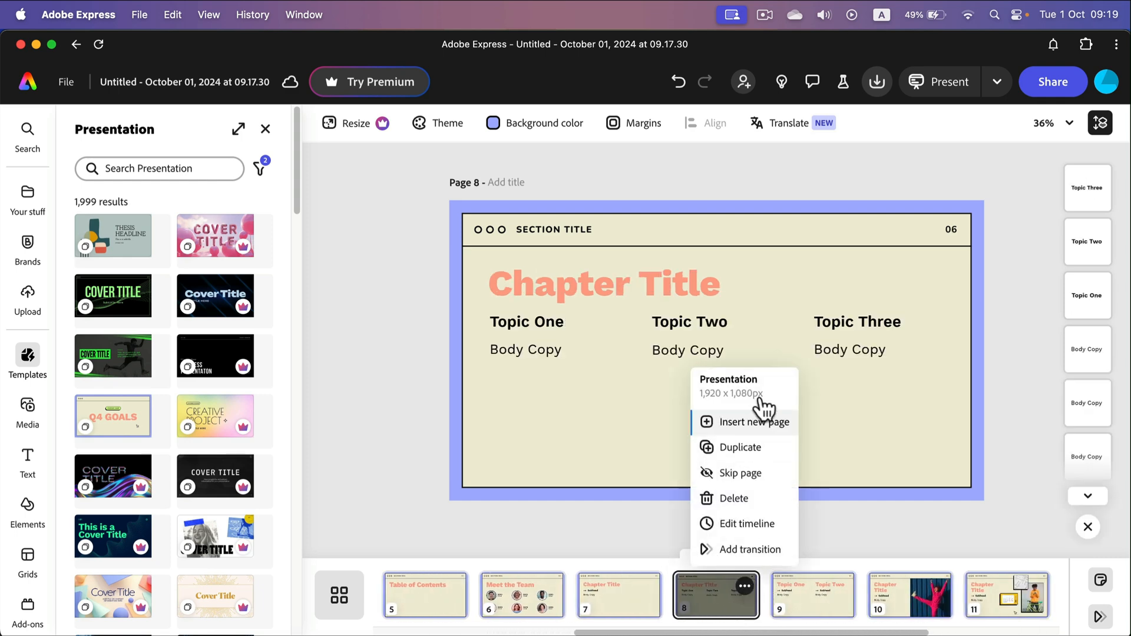
mouse_move(740, 447)
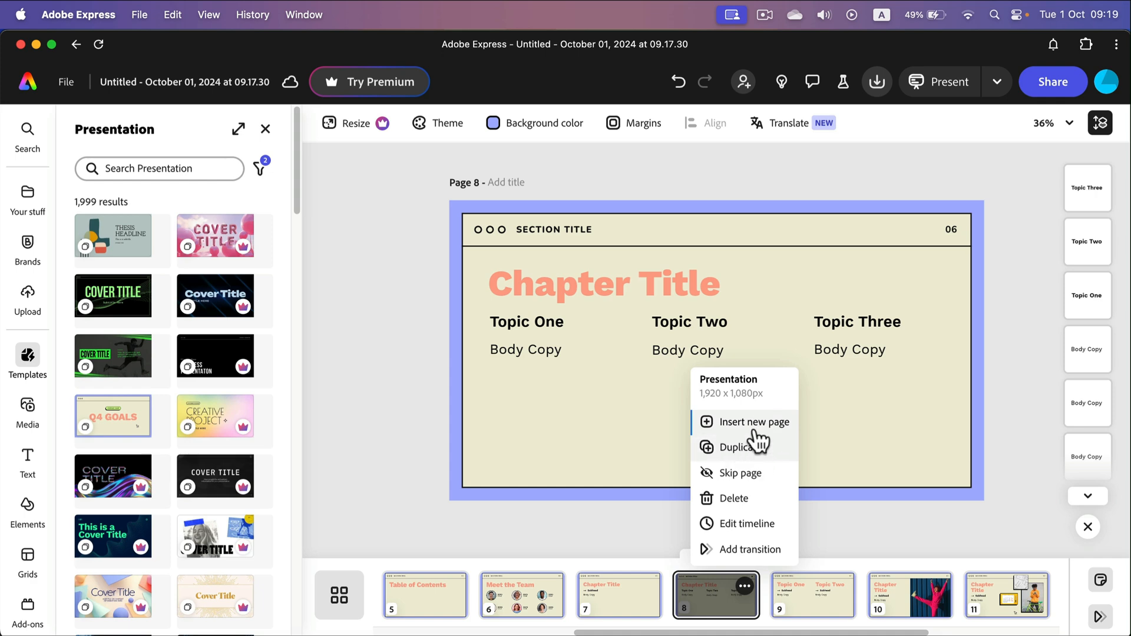
mouse_move(780, 426)
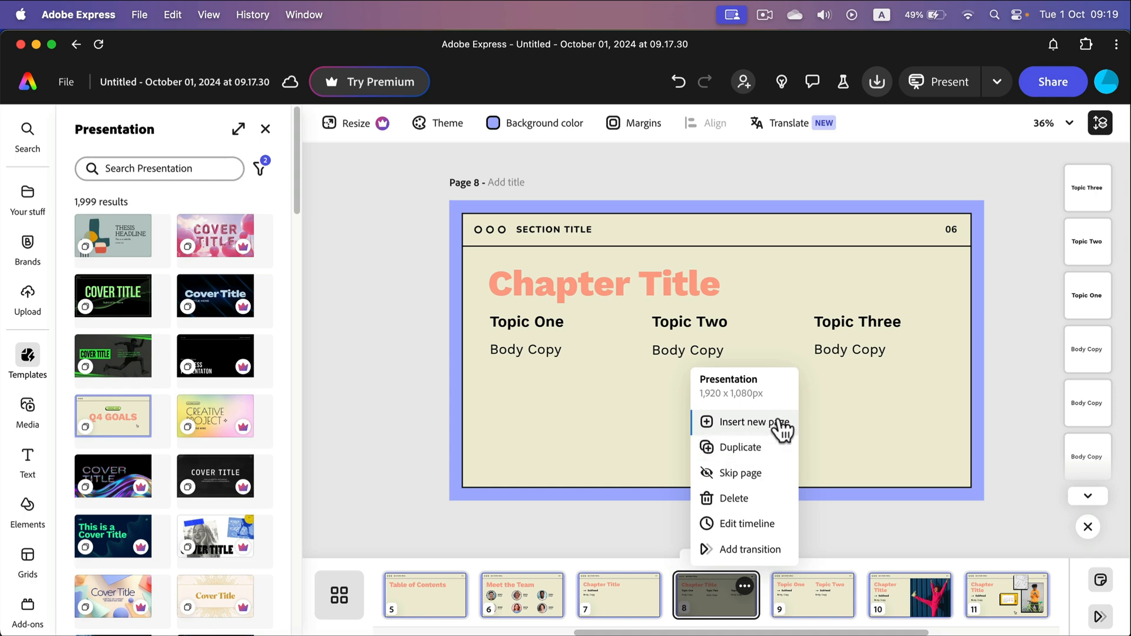
mouse_move(778, 429)
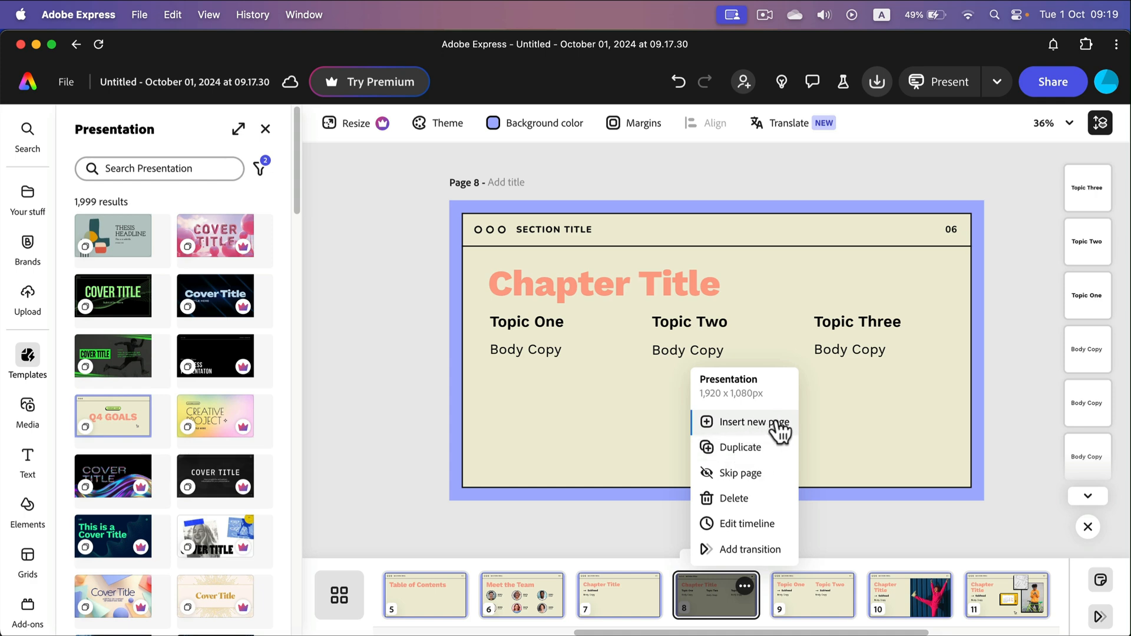
mouse_move(758, 448)
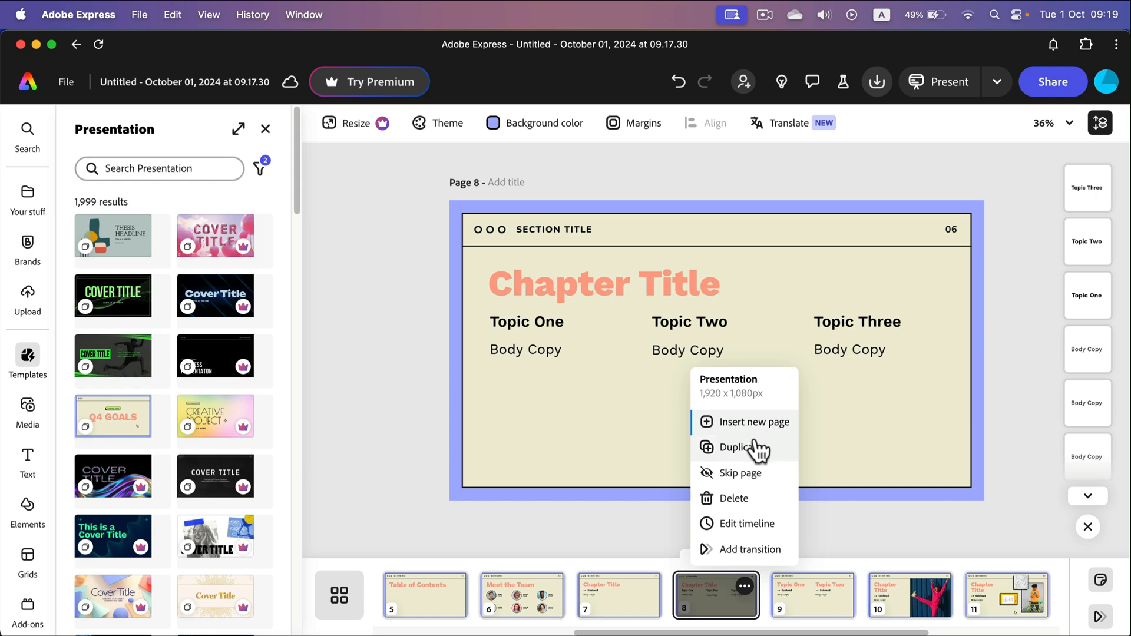
left_click(737, 447)
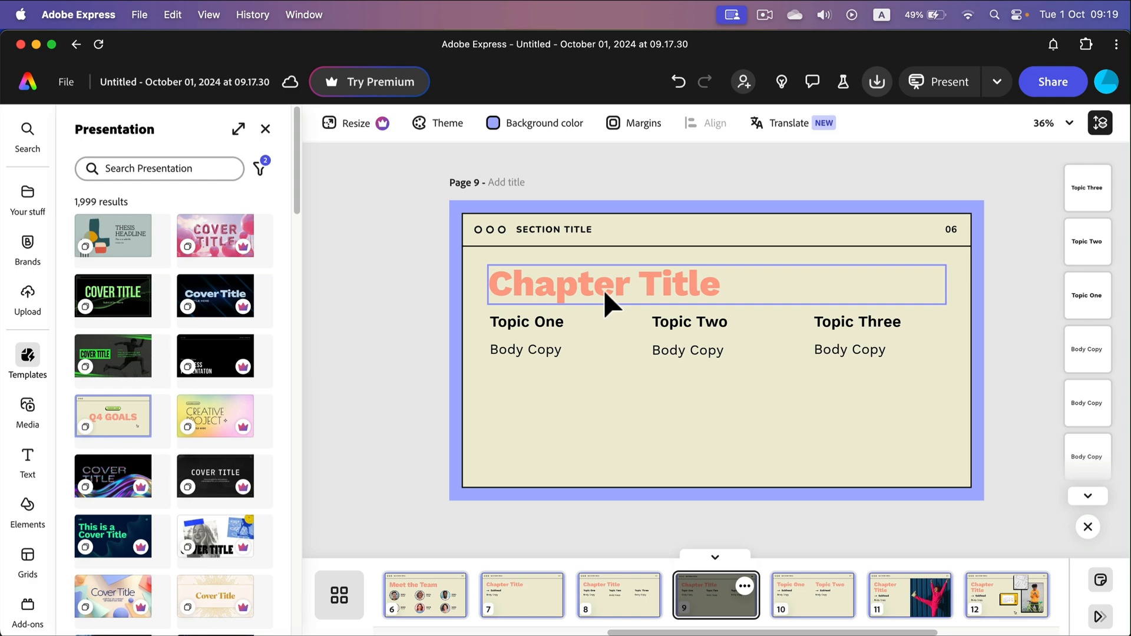
mouse_move(749, 595)
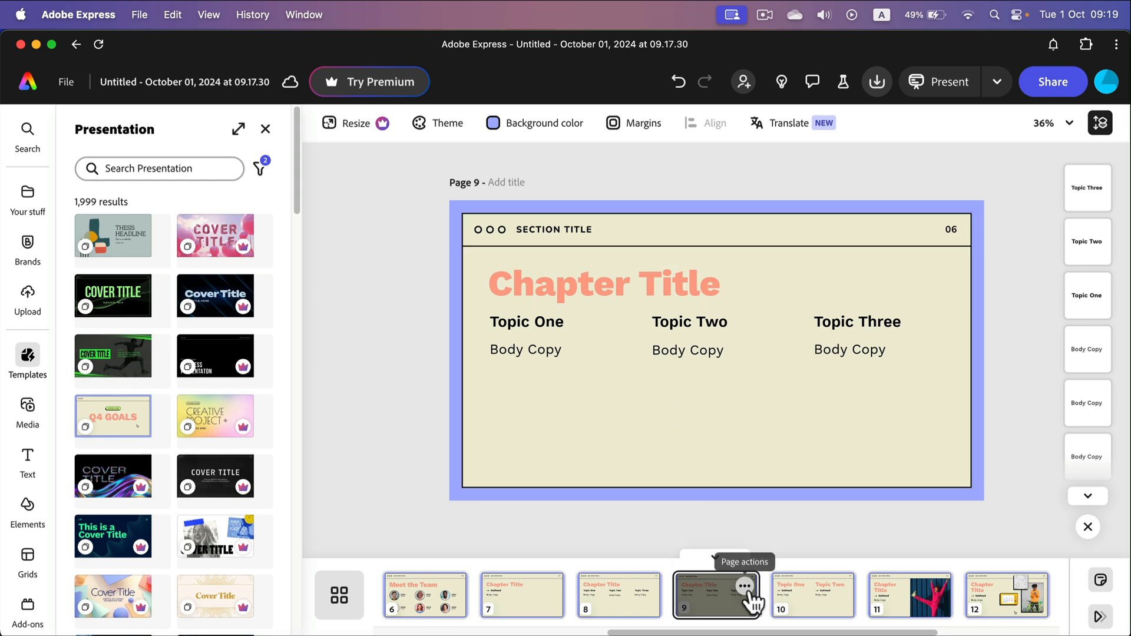
Mark page 9 as skipped via its page actions menu.
left_click(747, 585)
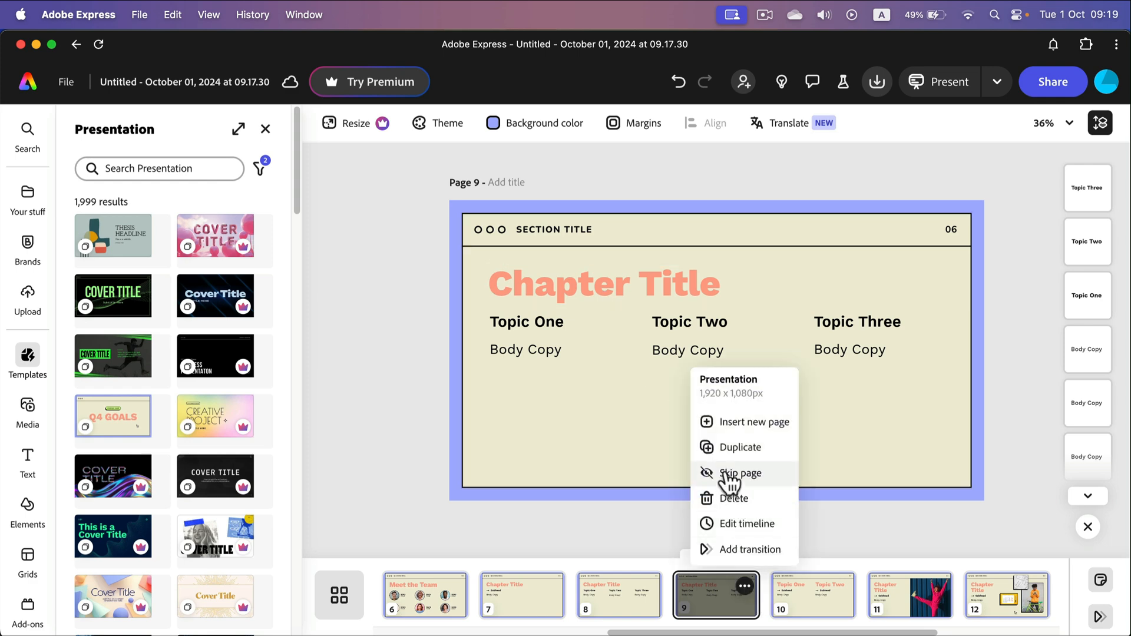
left_click(738, 473)
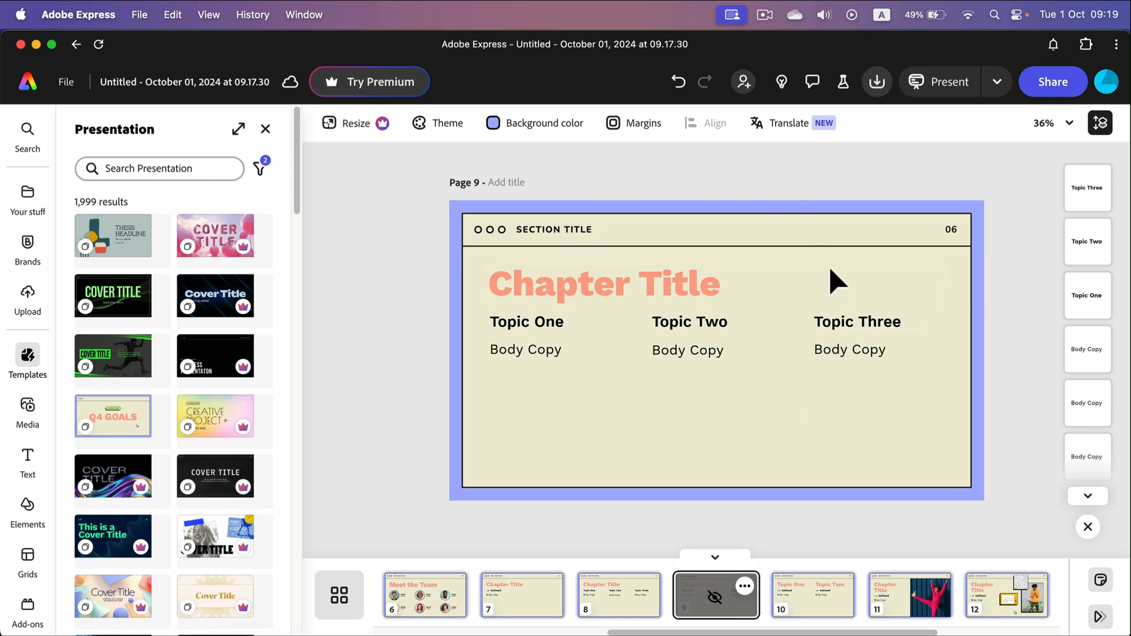
mouse_move(773, 186)
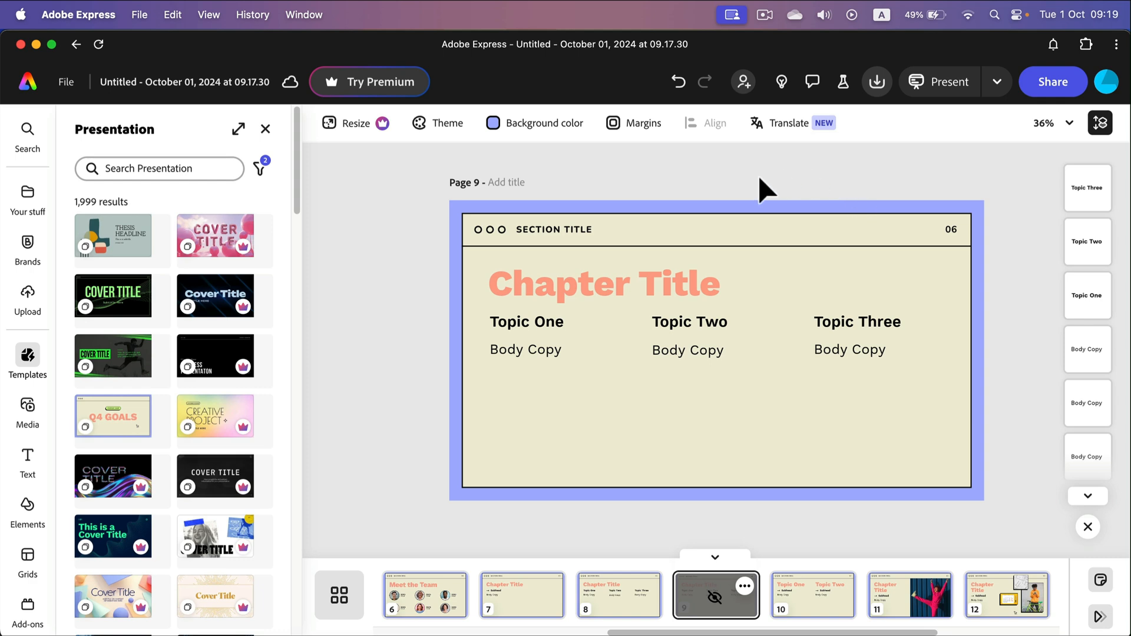
mouse_move(949, 81)
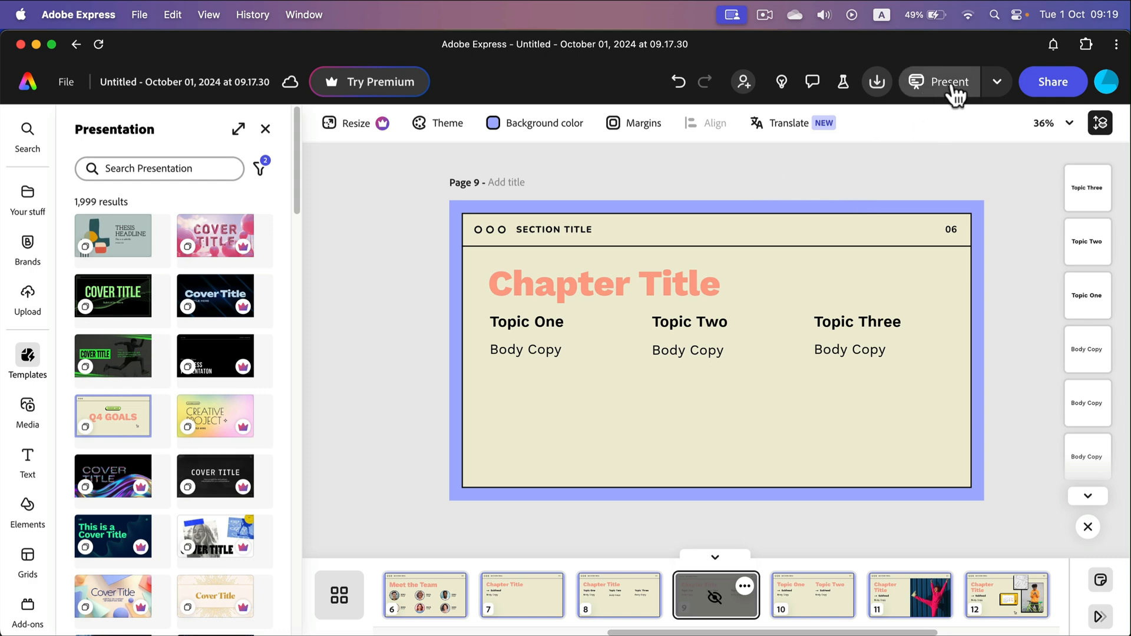
Play through the slideshow with Present and return to the editor.
left_click(938, 82)
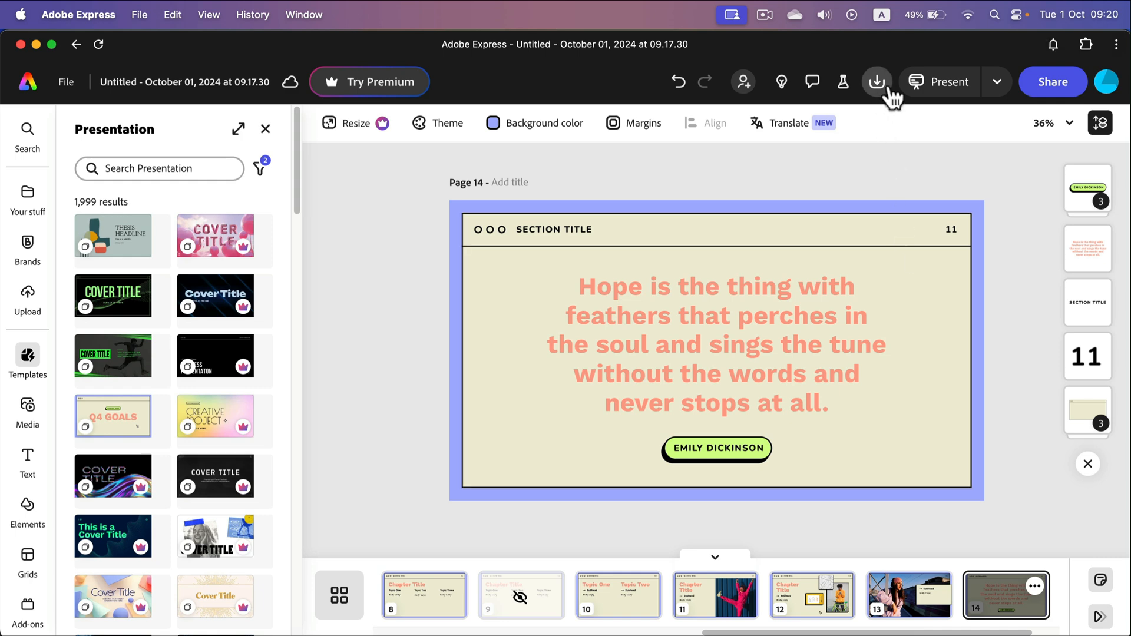
mouse_move(876, 82)
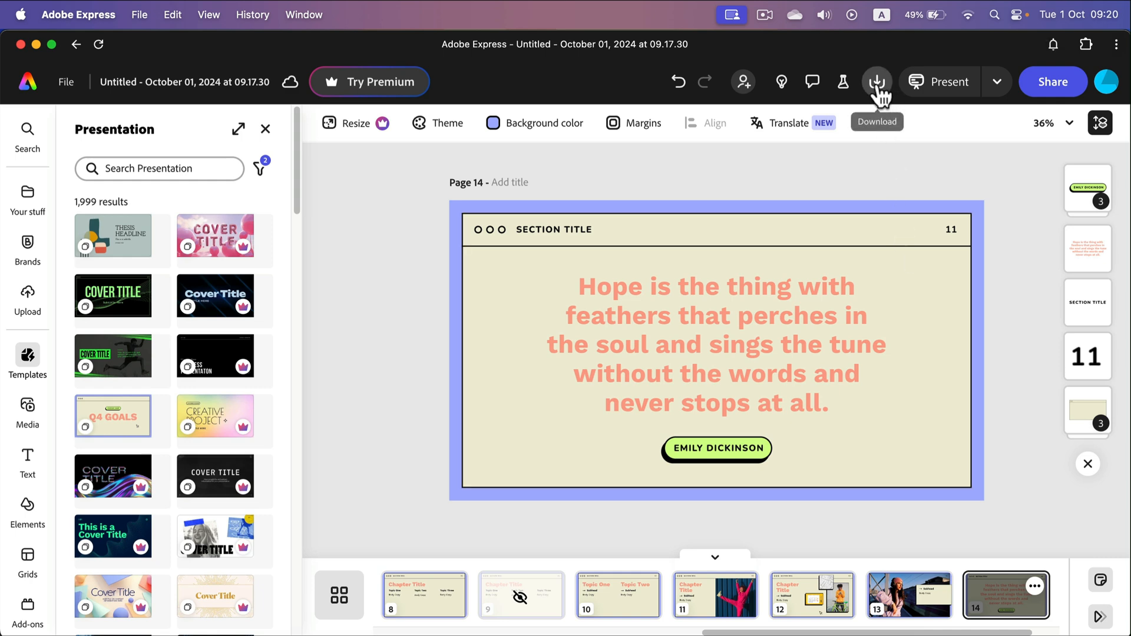
Download all 14 pages as a single PDF (Best for documents).
left_click(877, 81)
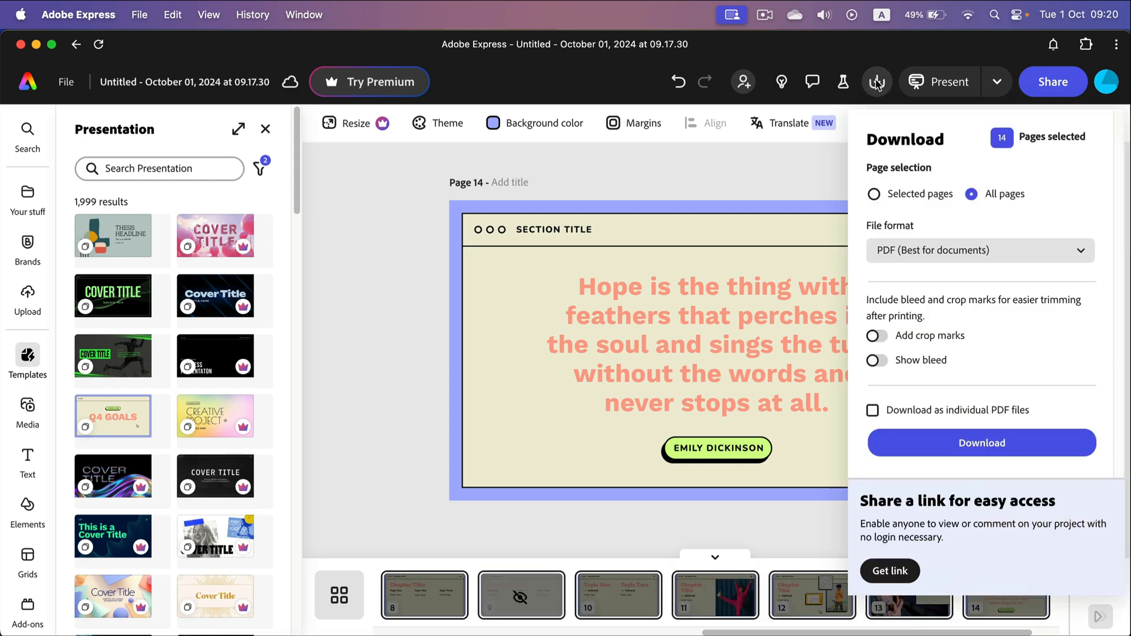
mouse_move(880, 86)
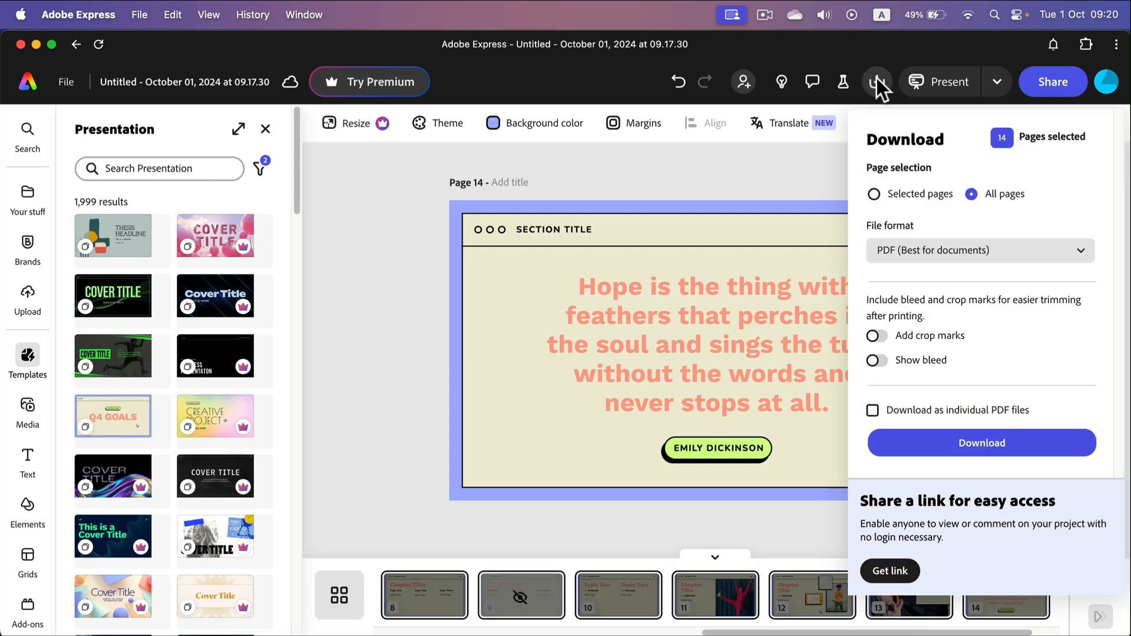
mouse_move(938, 250)
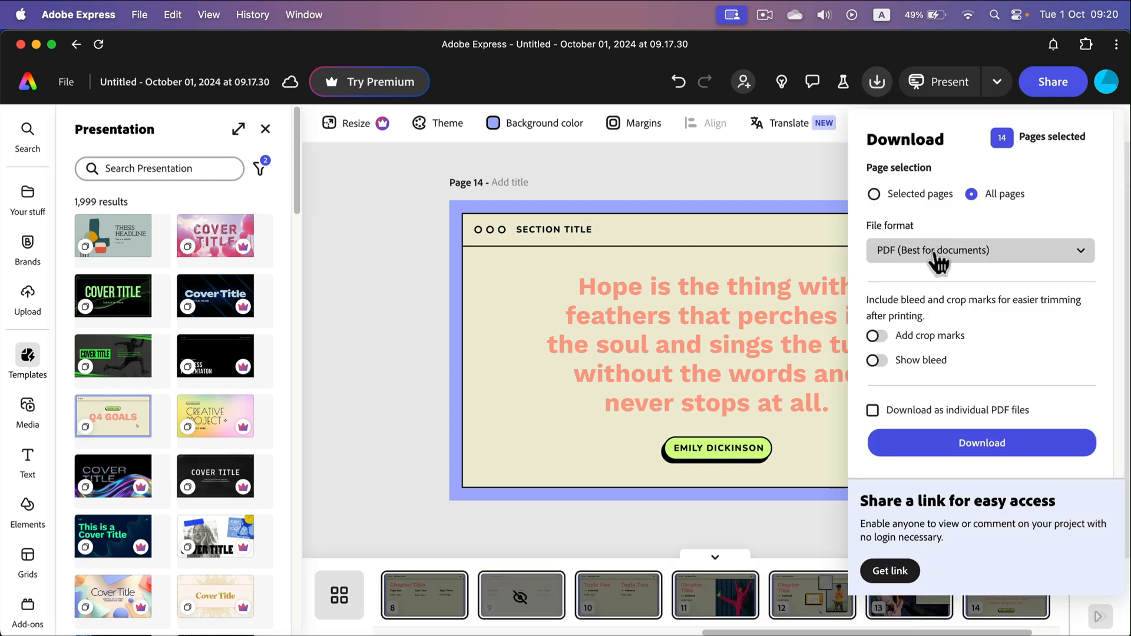
left_click(979, 250)
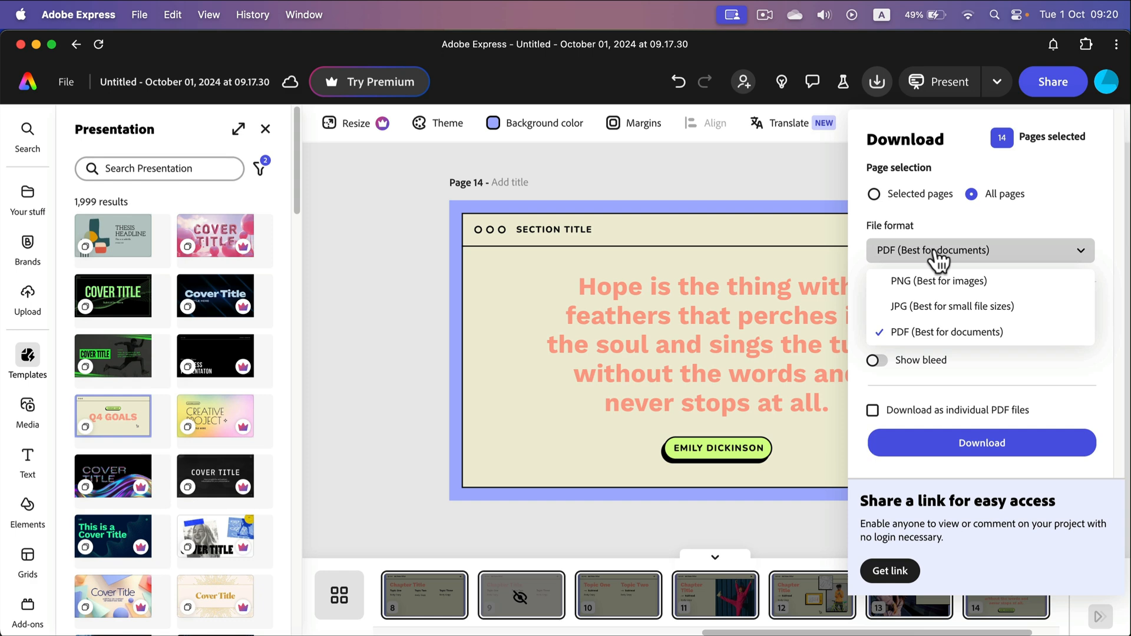
mouse_move(937, 281)
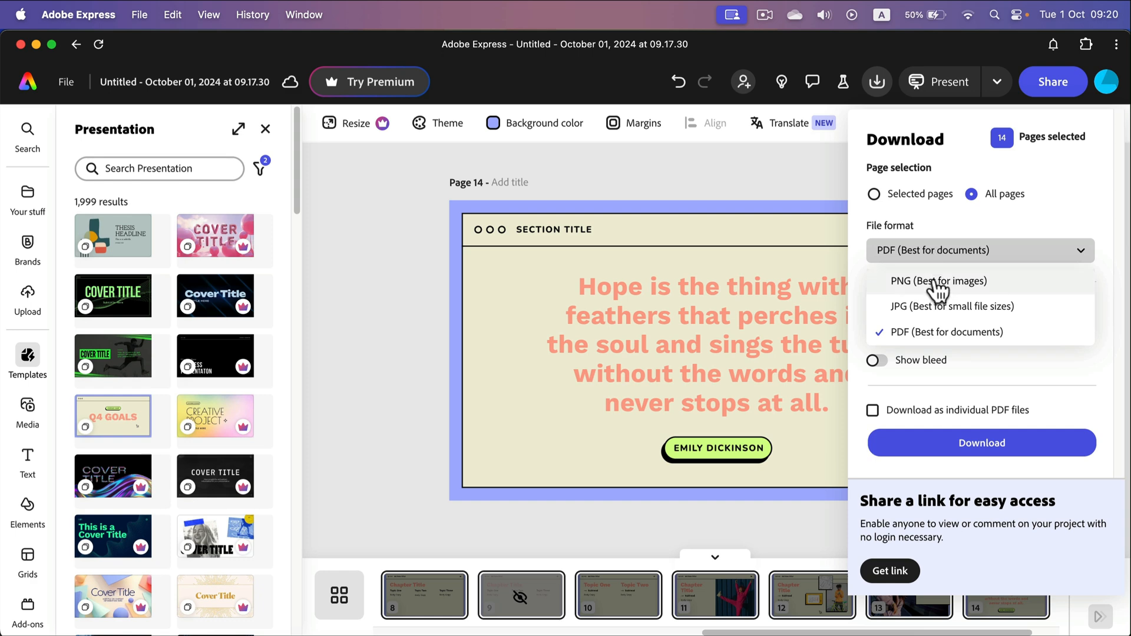
mouse_move(1057, 200)
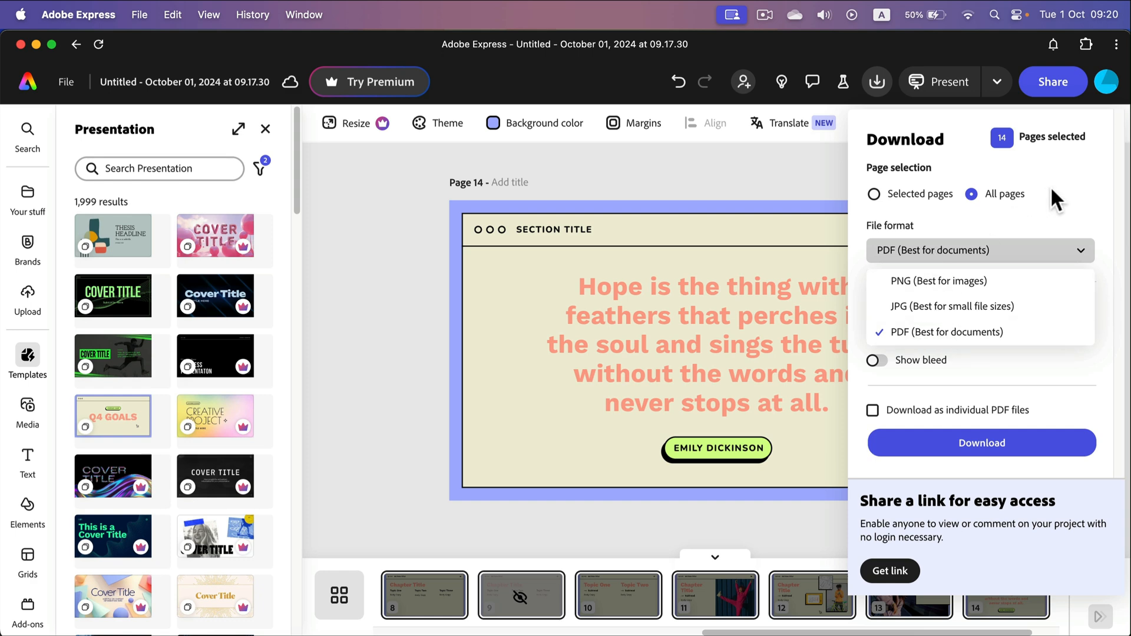
mouse_move(1025, 160)
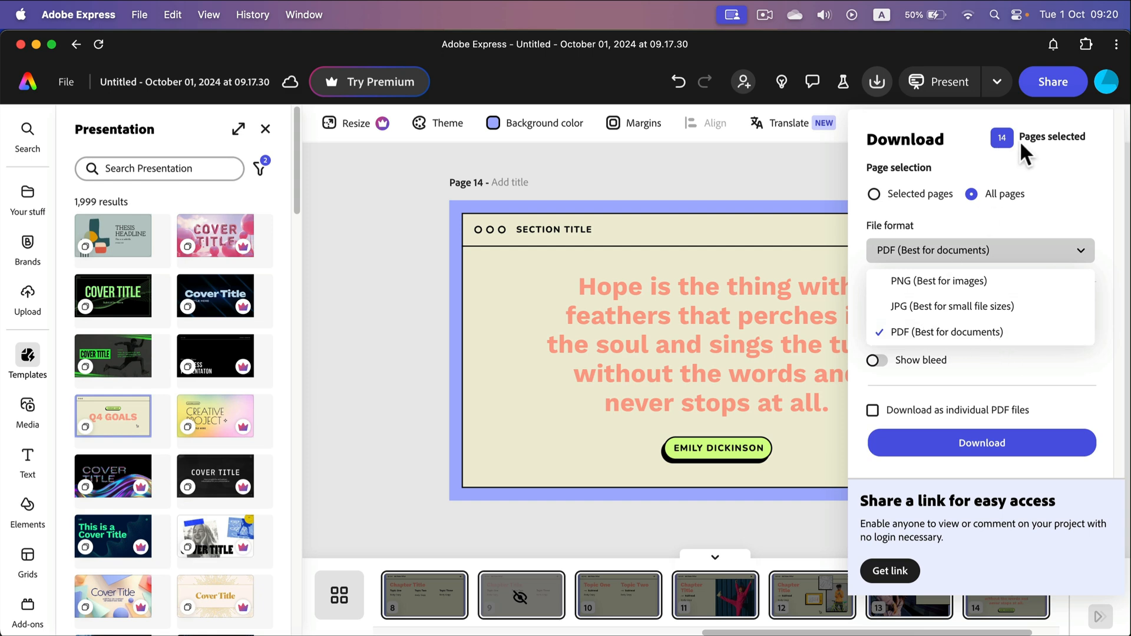
mouse_move(983, 343)
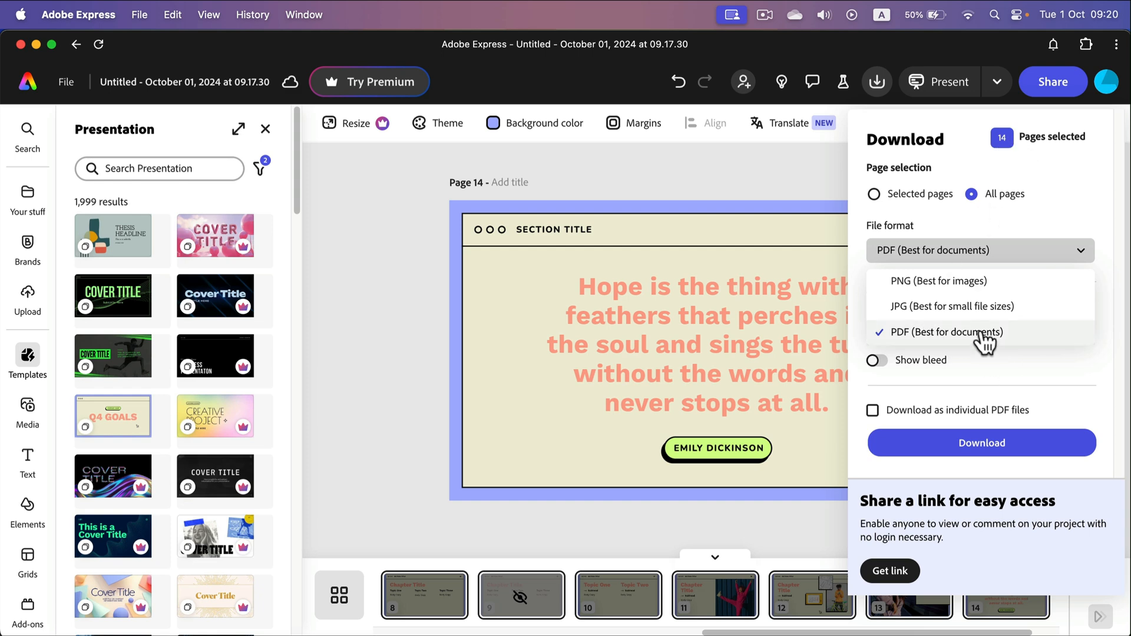
left_click(941, 332)
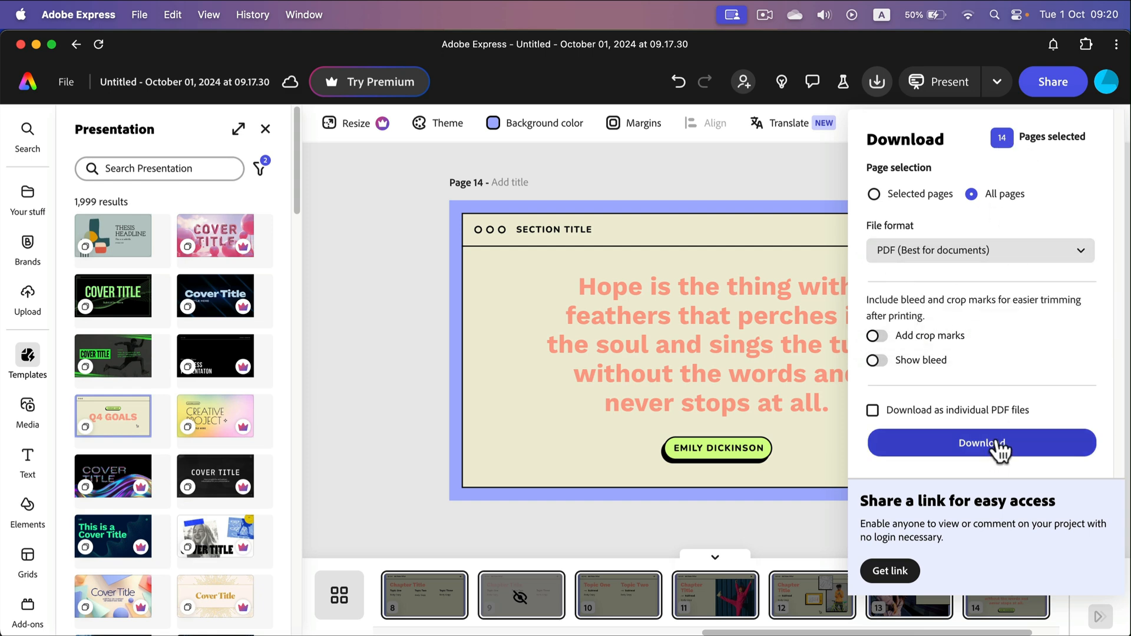
left_click(980, 442)
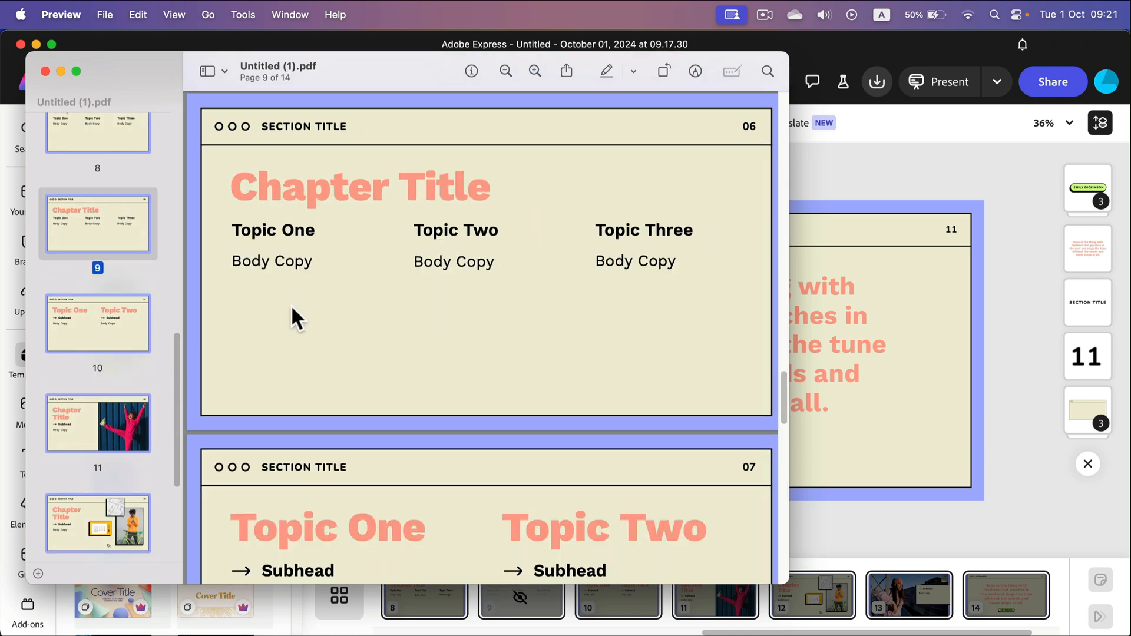
Scroll the downloaded PDF back to Meet the Team in Preview, then close the Preview window.
scroll("up", 3)
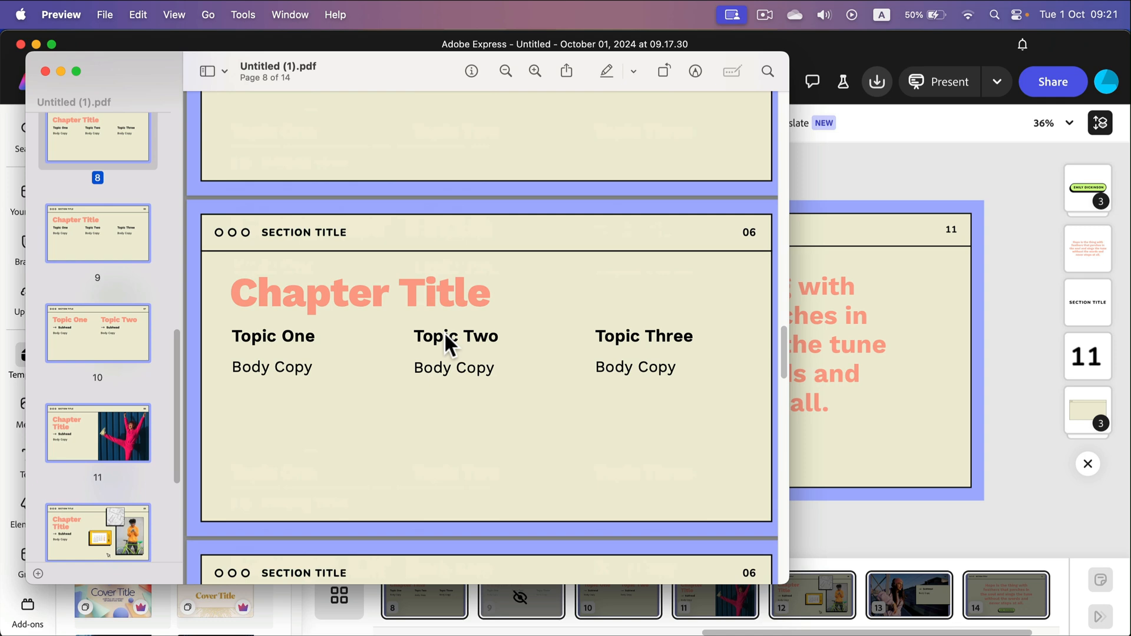
scroll("up", 3)
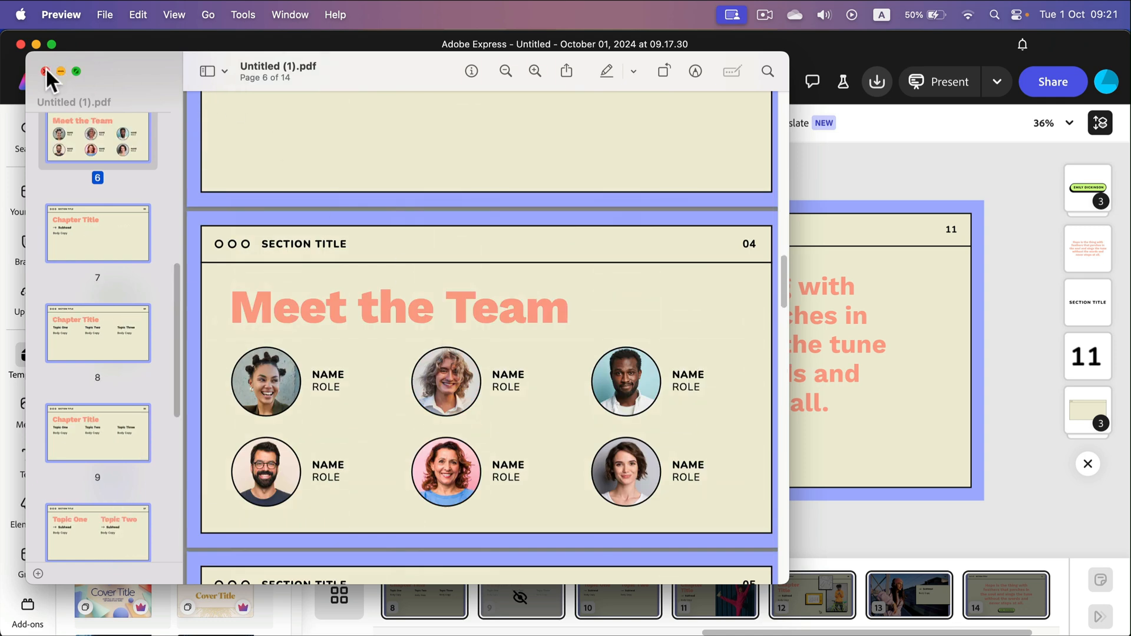
left_click(47, 71)
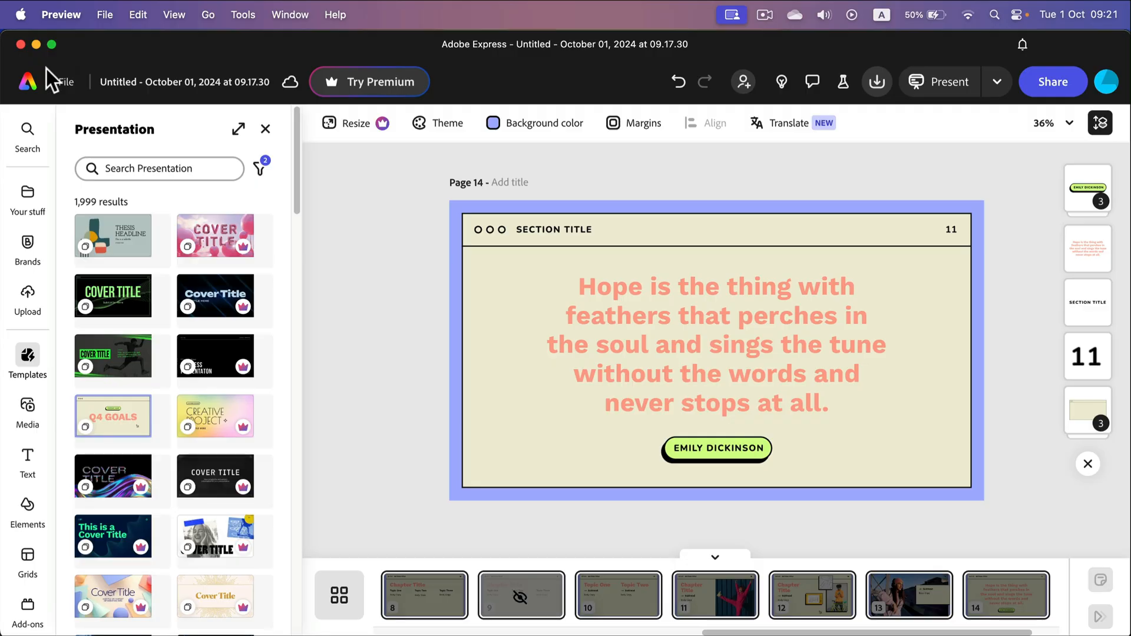